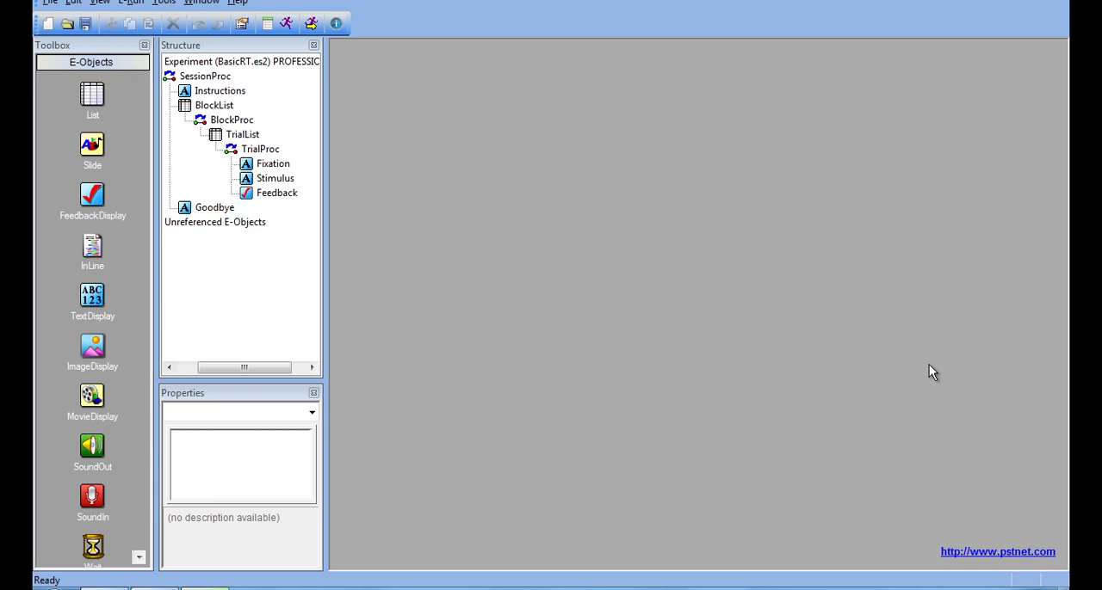
{"action": "mouse_move", "coordinate": [616, 399]}
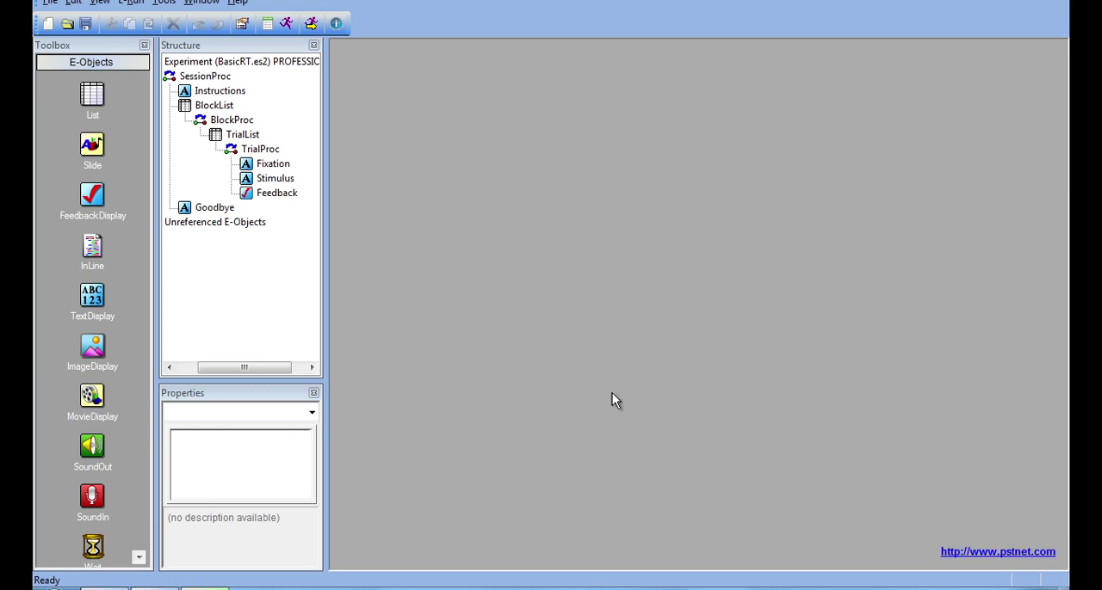
{"action": "mouse_move", "coordinate": [692, 97]}
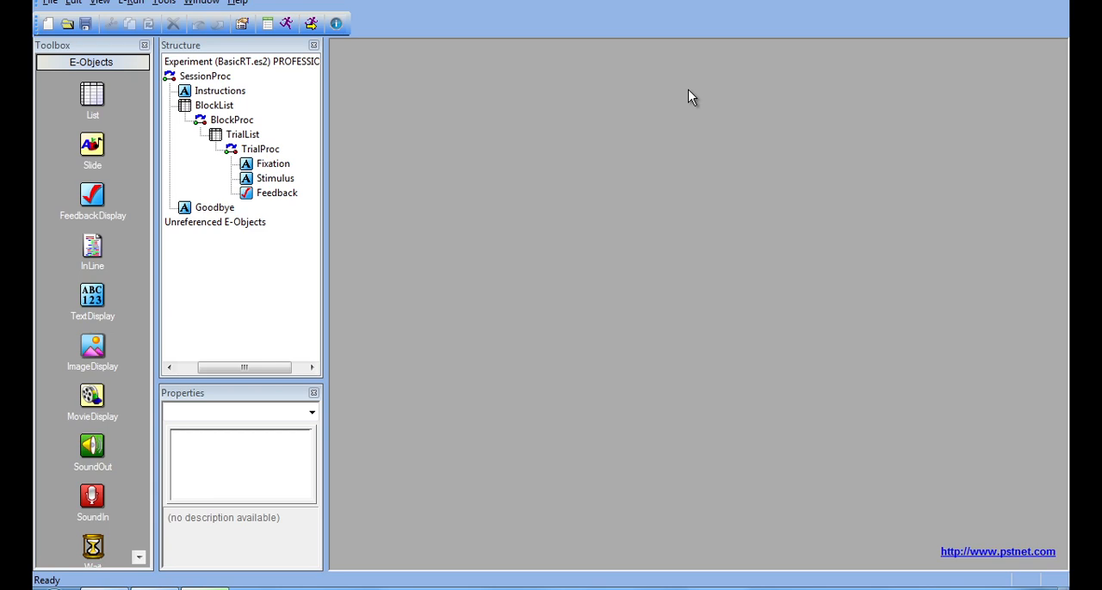
{"action": "mouse_move", "coordinate": [704, 95]}
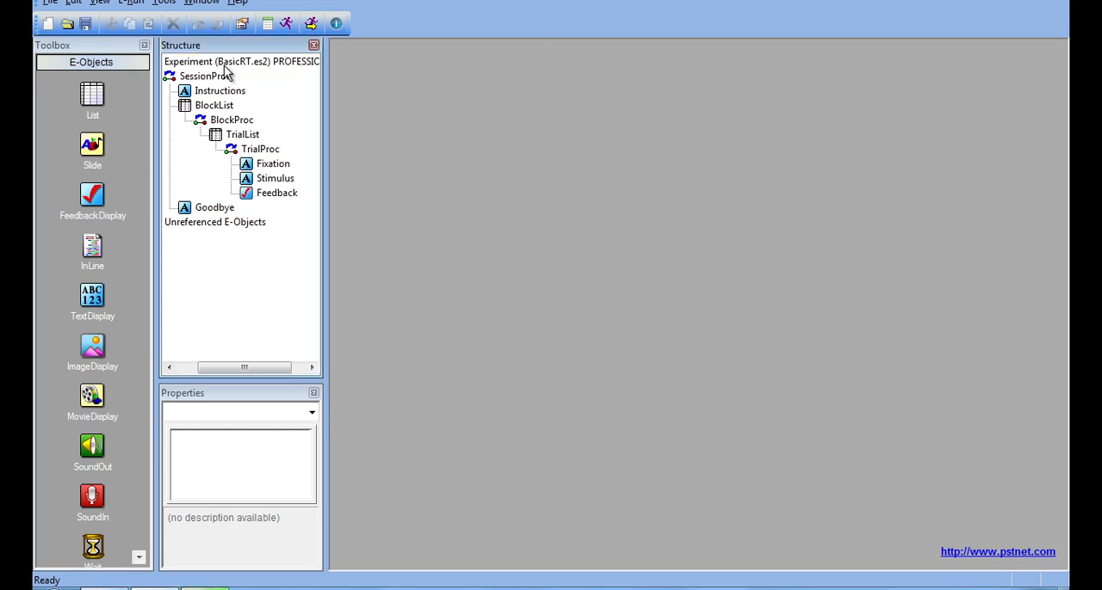
Add a Serial device to the BasicRT experiment's device list.
{"action": "double_click", "coordinate": [241, 62]}
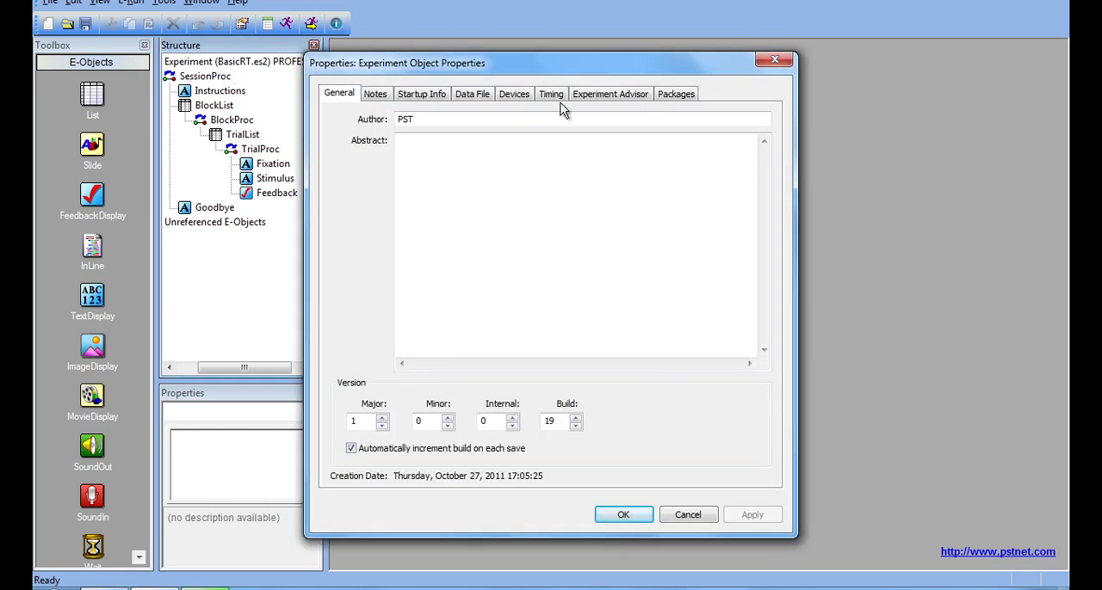
{"action": "left_click", "coordinate": [513, 93]}
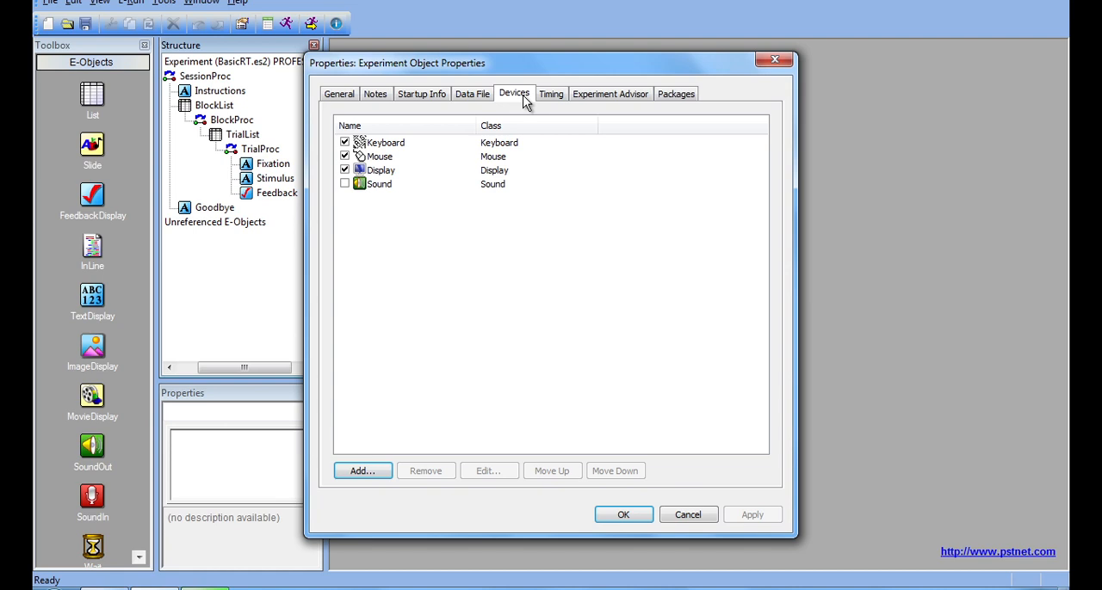
{"action": "mouse_move", "coordinate": [404, 241]}
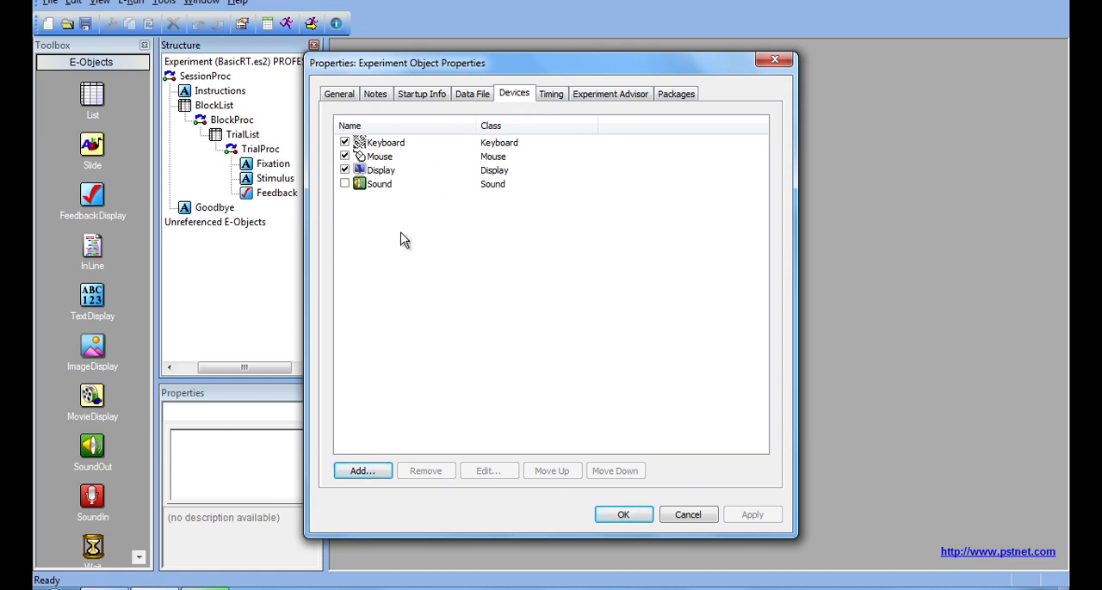
{"action": "left_click", "coordinate": [362, 472]}
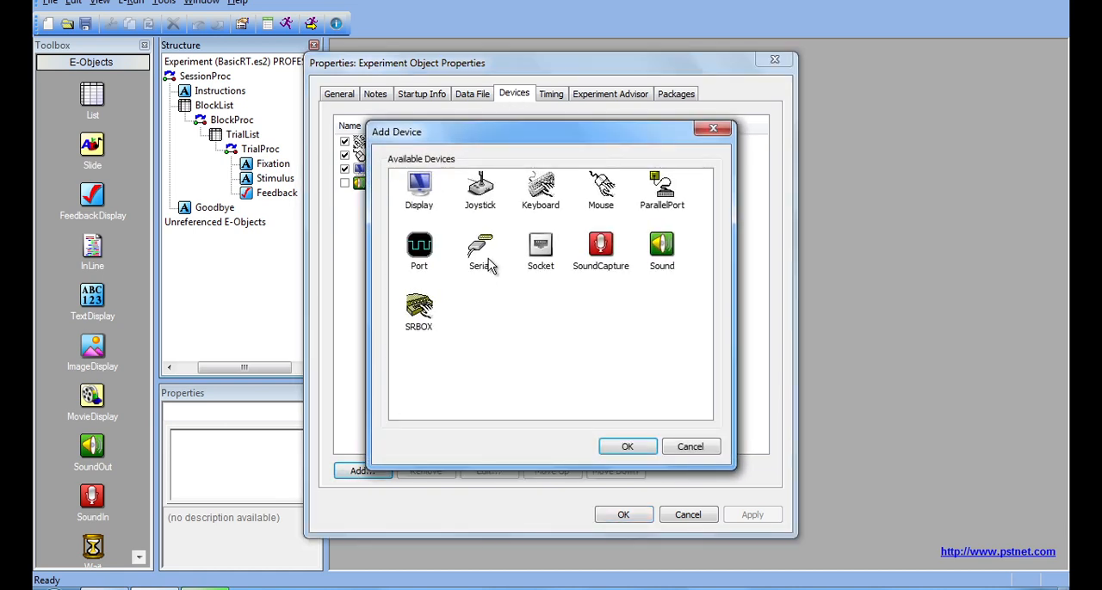
{"action": "left_click", "coordinate": [627, 446]}
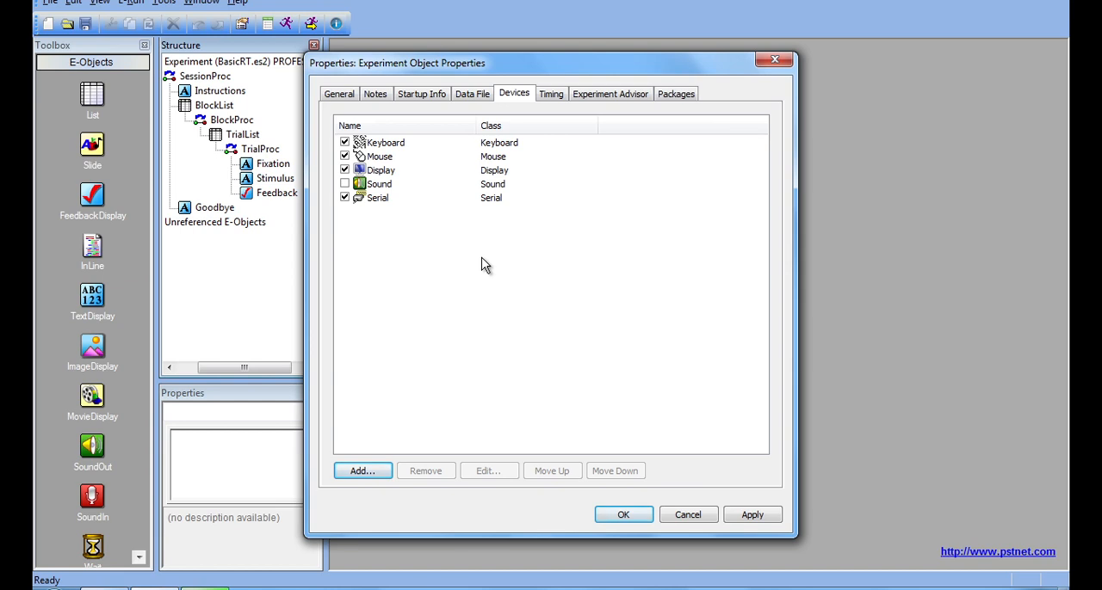
{"action": "mouse_move", "coordinate": [386, 183]}
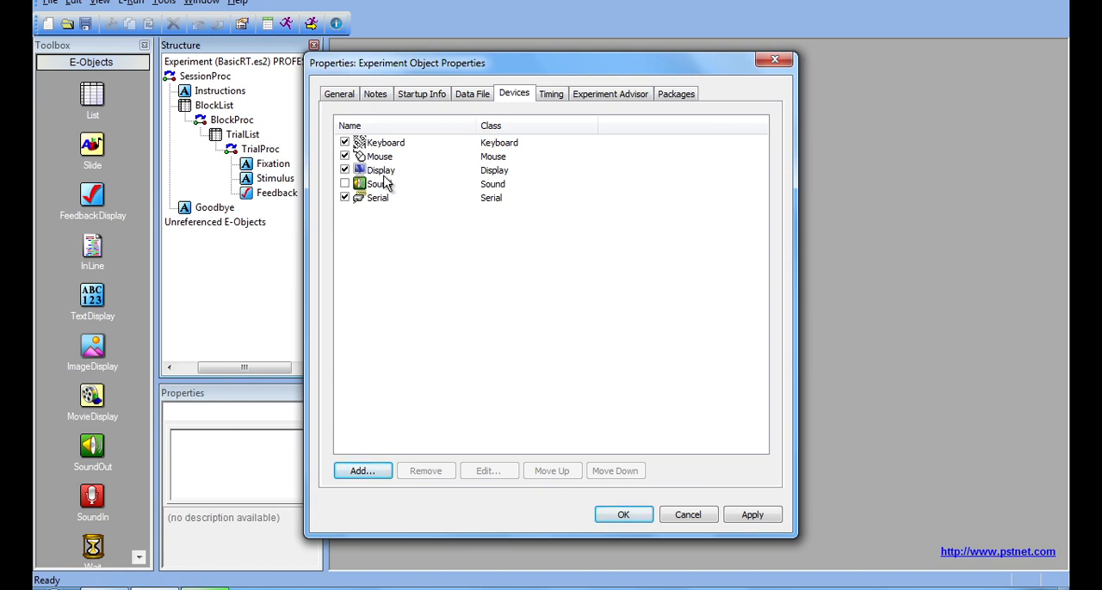
Review the Serial device's port settings, keep them, and close the experiment properties.
{"action": "left_click", "coordinate": [377, 196]}
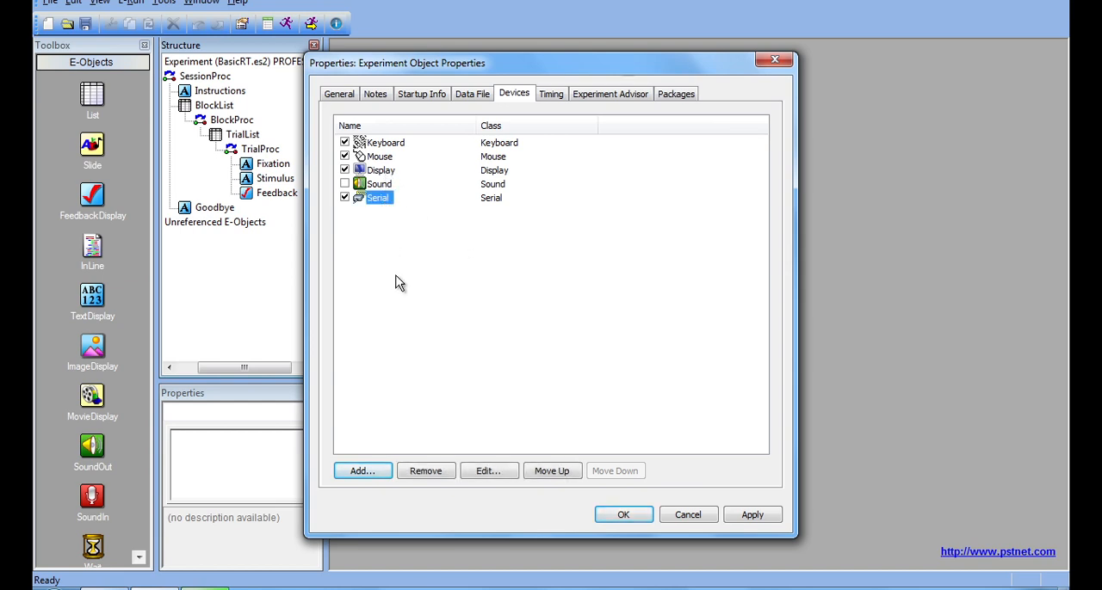
{"action": "mouse_move", "coordinate": [411, 437]}
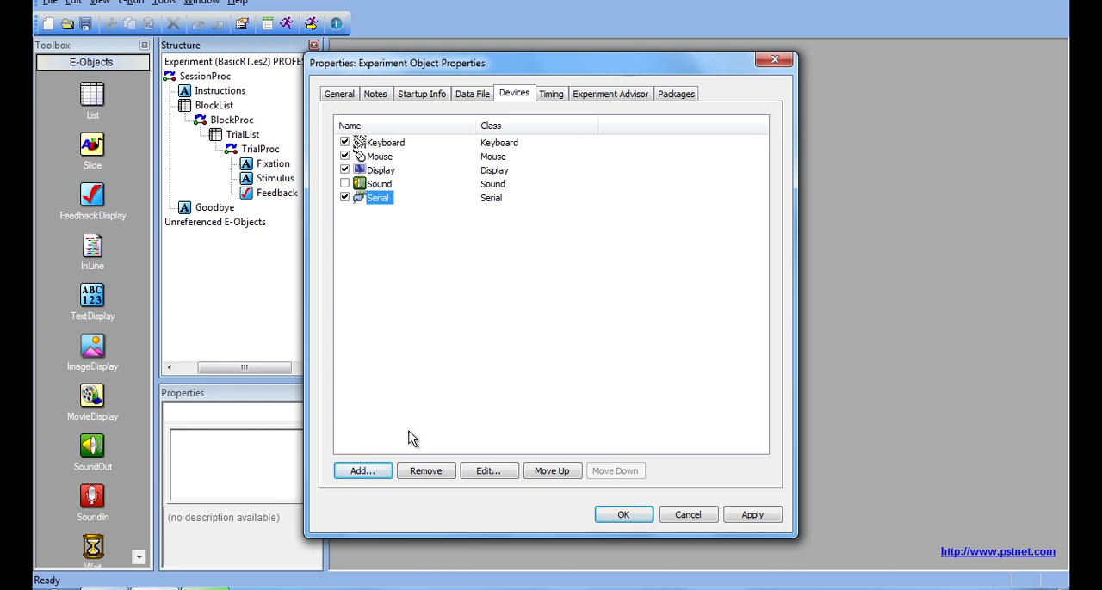
{"action": "left_click", "coordinate": [488, 471]}
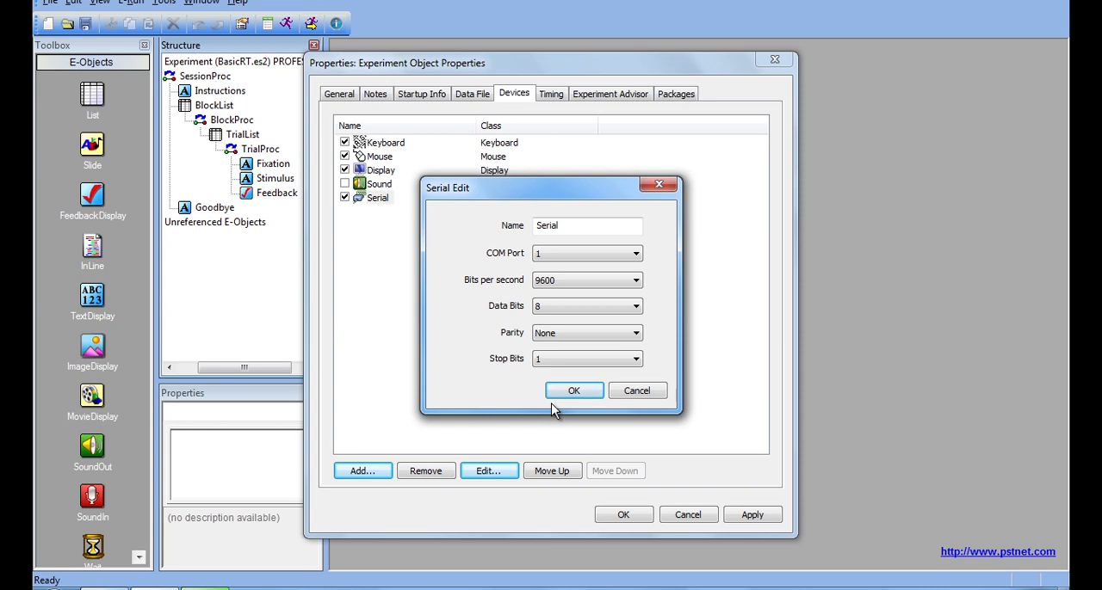
{"action": "left_click", "coordinate": [573, 389]}
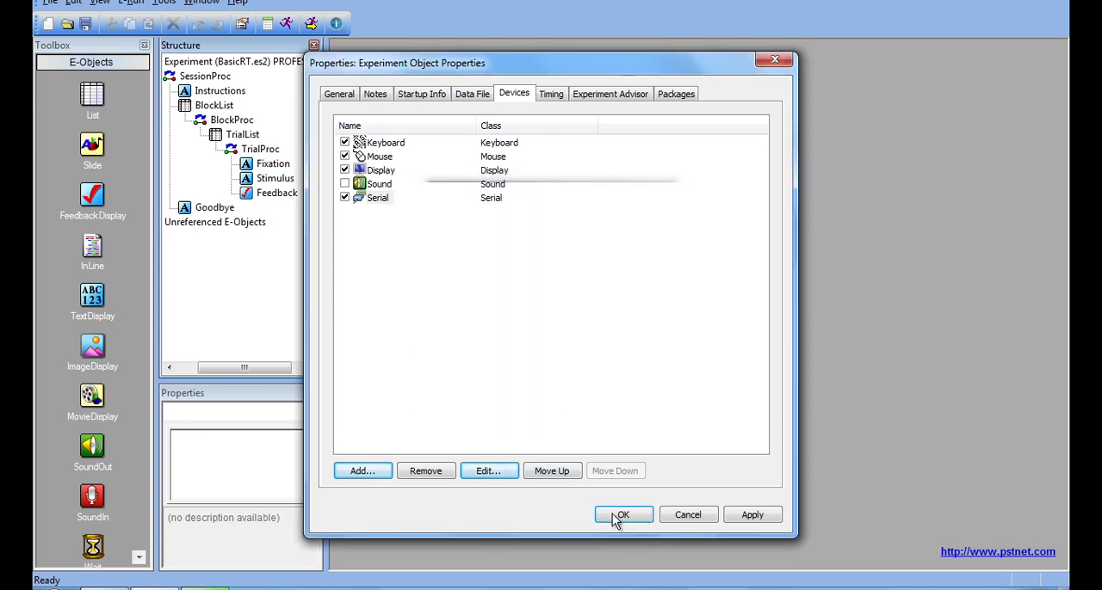
{"action": "left_click", "coordinate": [623, 515]}
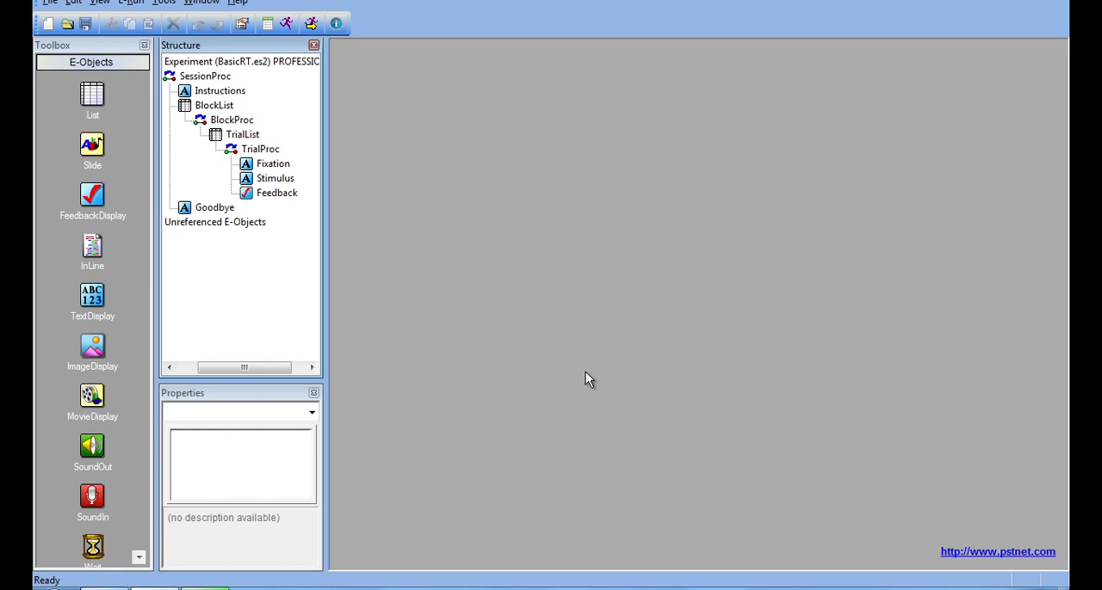
{"action": "mouse_move", "coordinate": [430, 263]}
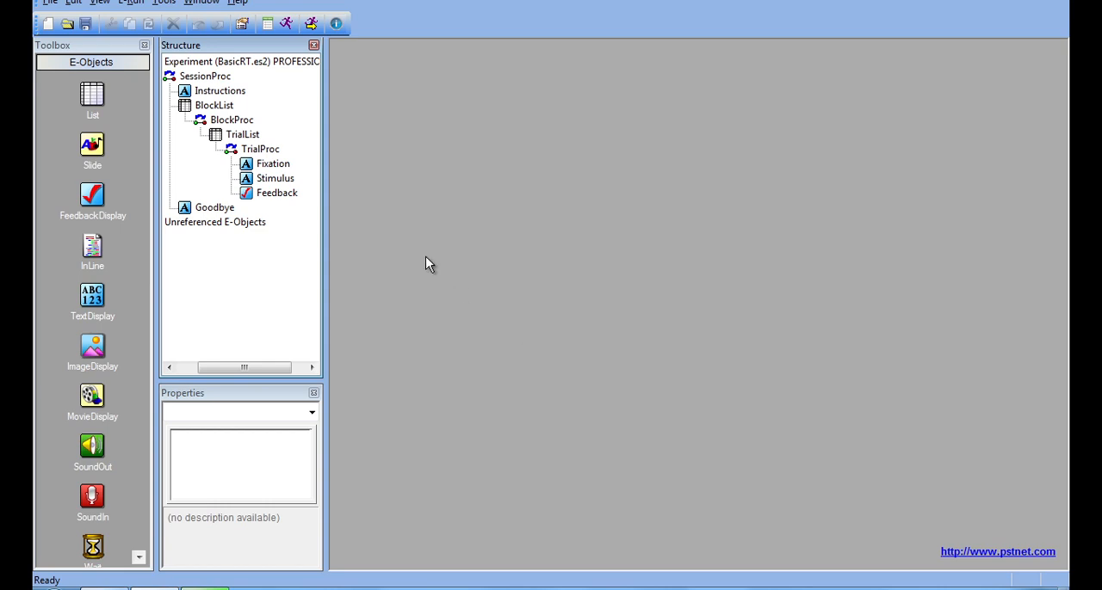
Add a Stimulus.OnsetTime task event to the Stimulus object.
{"action": "double_click", "coordinate": [275, 179]}
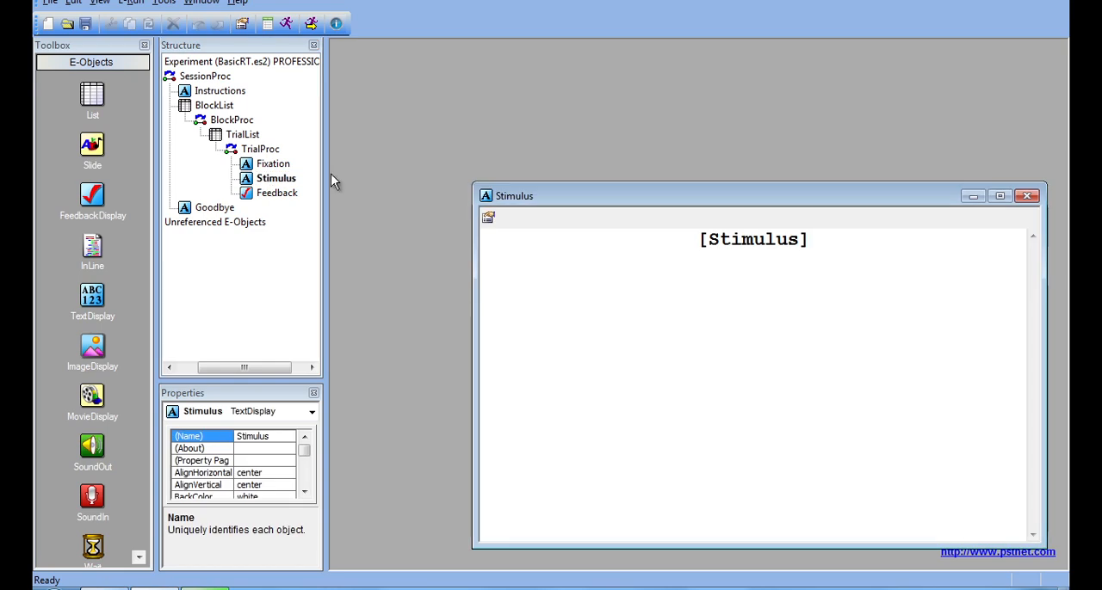
{"action": "double_click", "coordinate": [275, 179]}
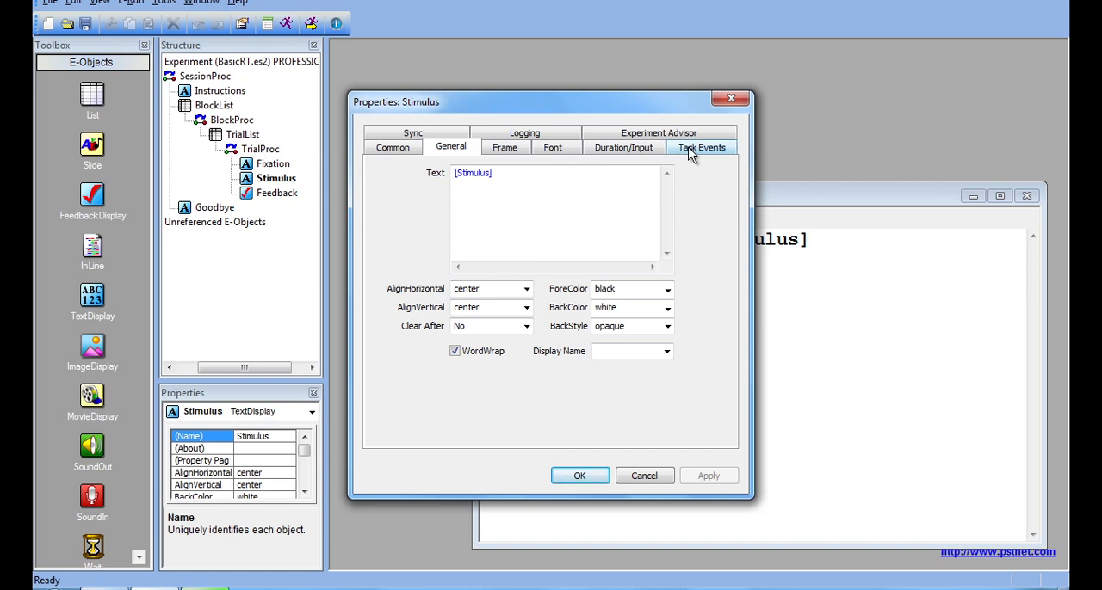
{"action": "left_click", "coordinate": [702, 147]}
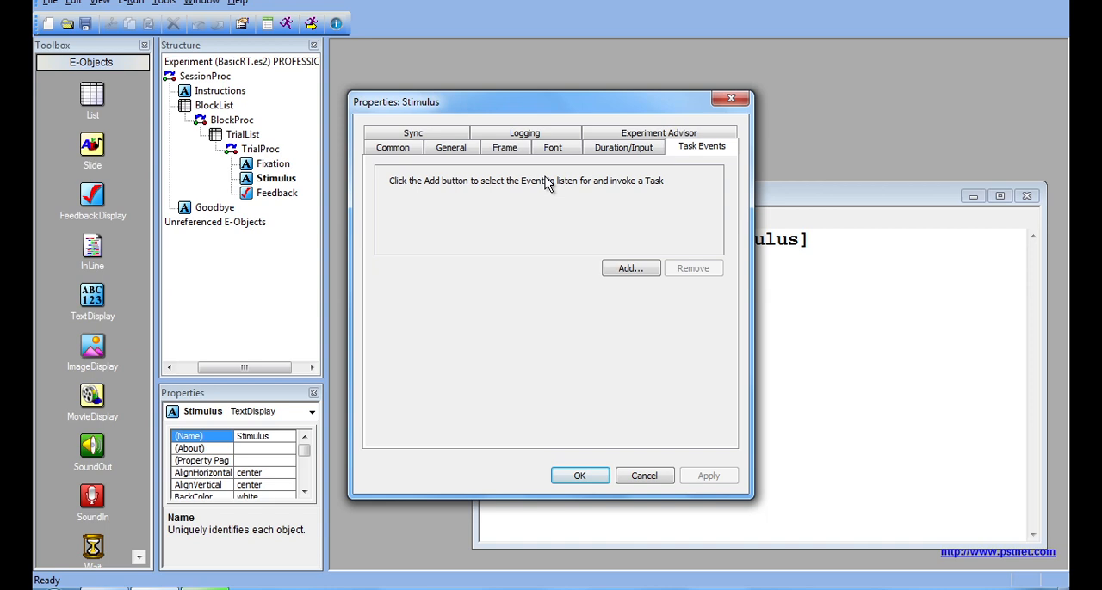
{"action": "mouse_move", "coordinate": [486, 217]}
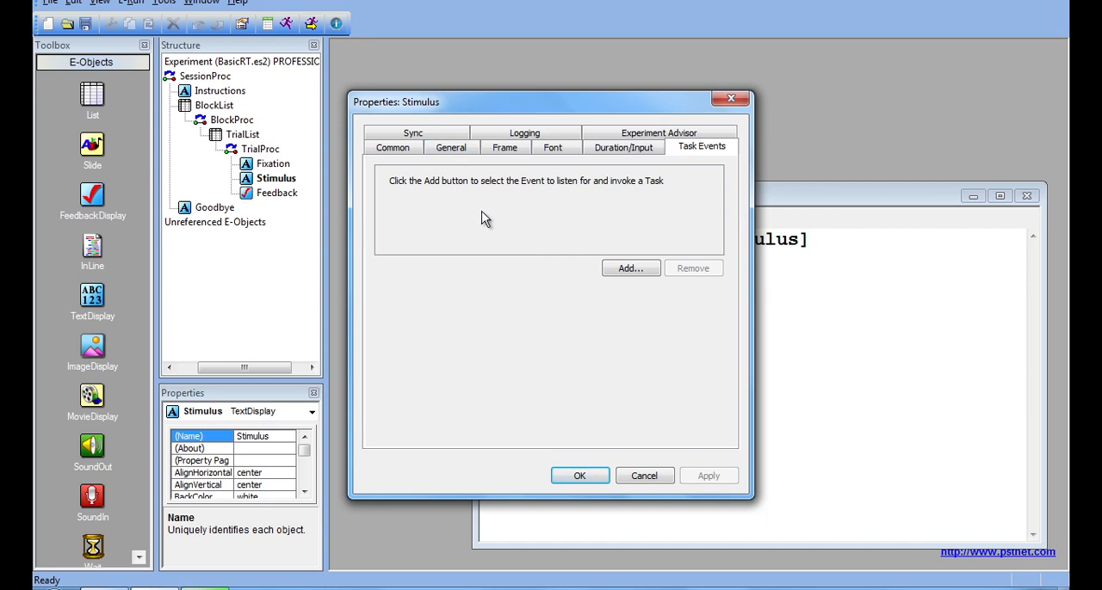
{"action": "left_click", "coordinate": [630, 269]}
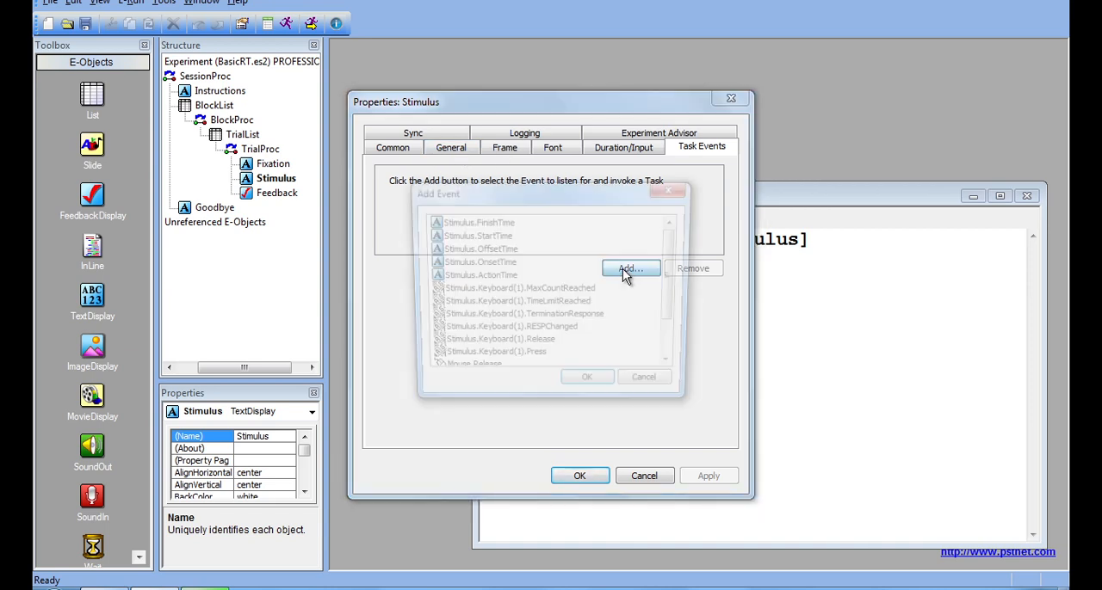
{"action": "left_click", "coordinate": [630, 268]}
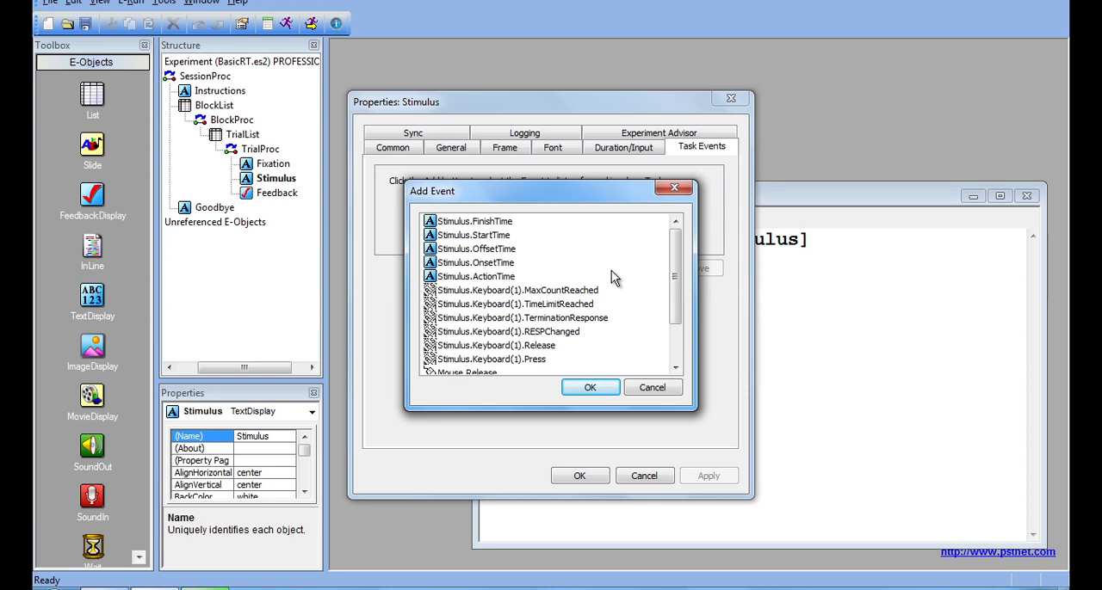
{"action": "mouse_move", "coordinate": [534, 353]}
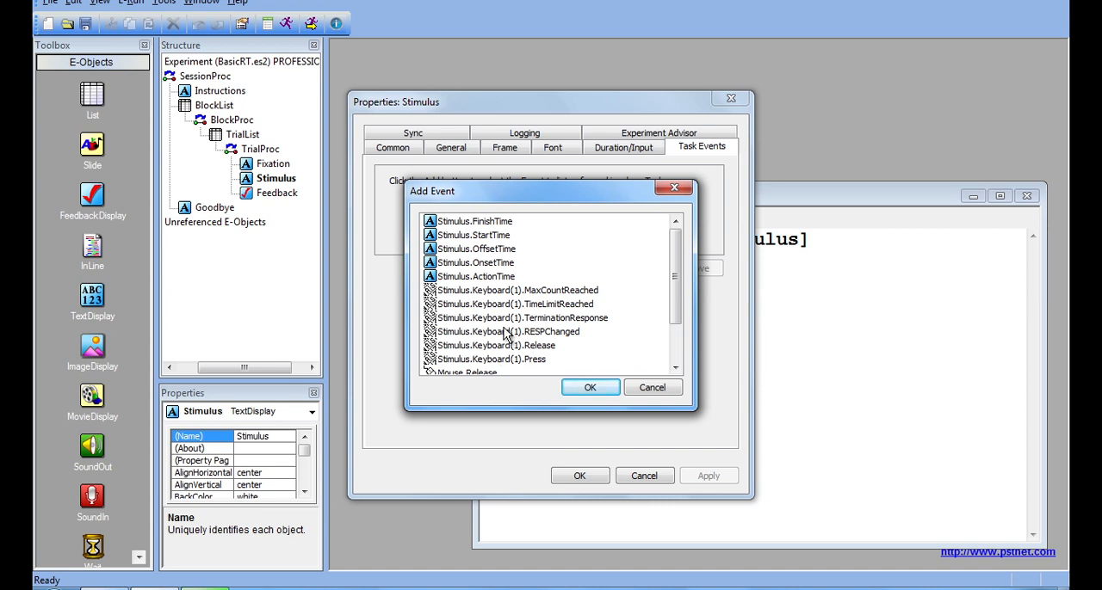
{"action": "mouse_move", "coordinate": [475, 268]}
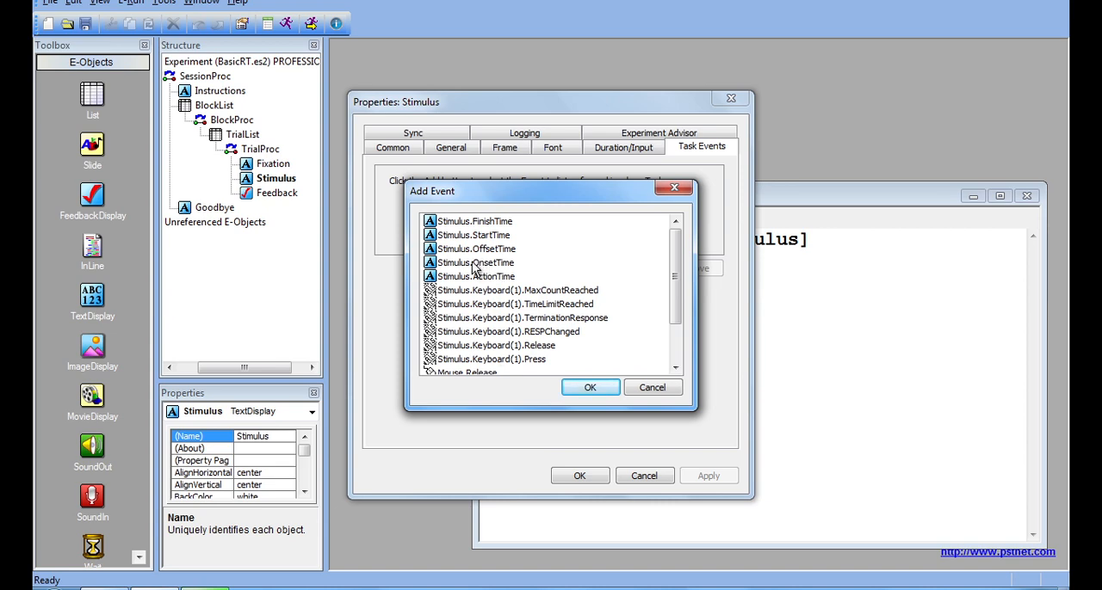
{"action": "mouse_move", "coordinate": [478, 284]}
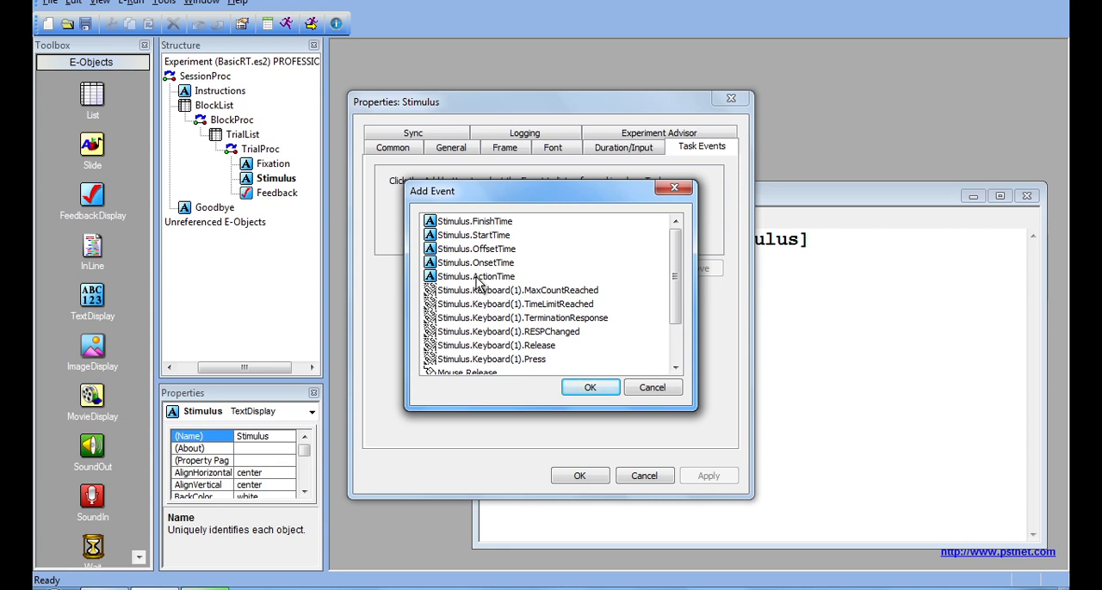
{"action": "left_click", "coordinate": [588, 387]}
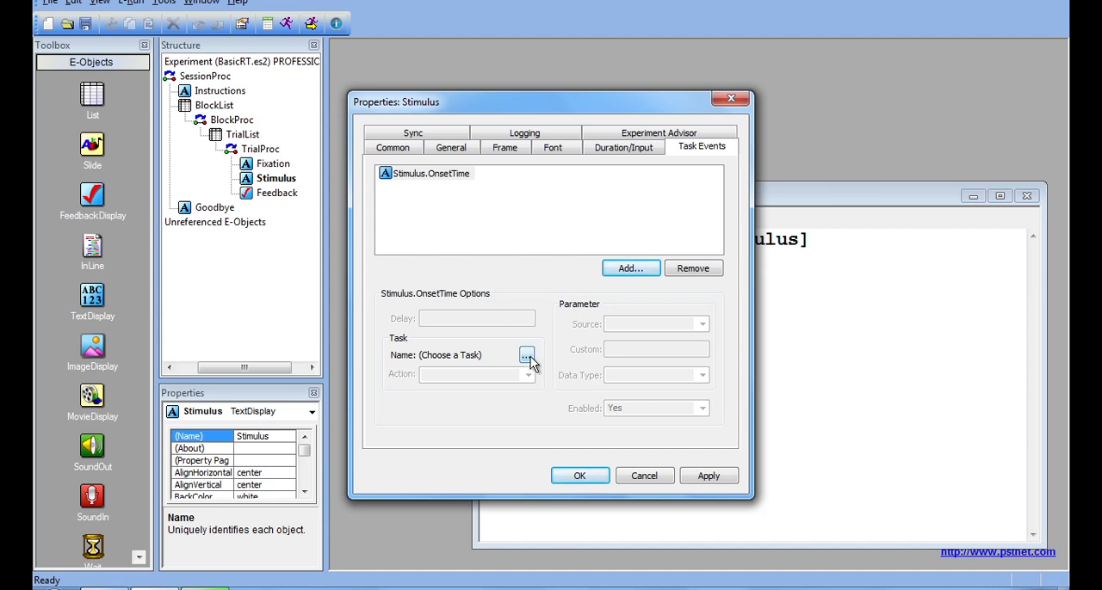
Assign the Serial device as the task for the Stimulus.OnsetTime event.
{"action": "left_click", "coordinate": [527, 354]}
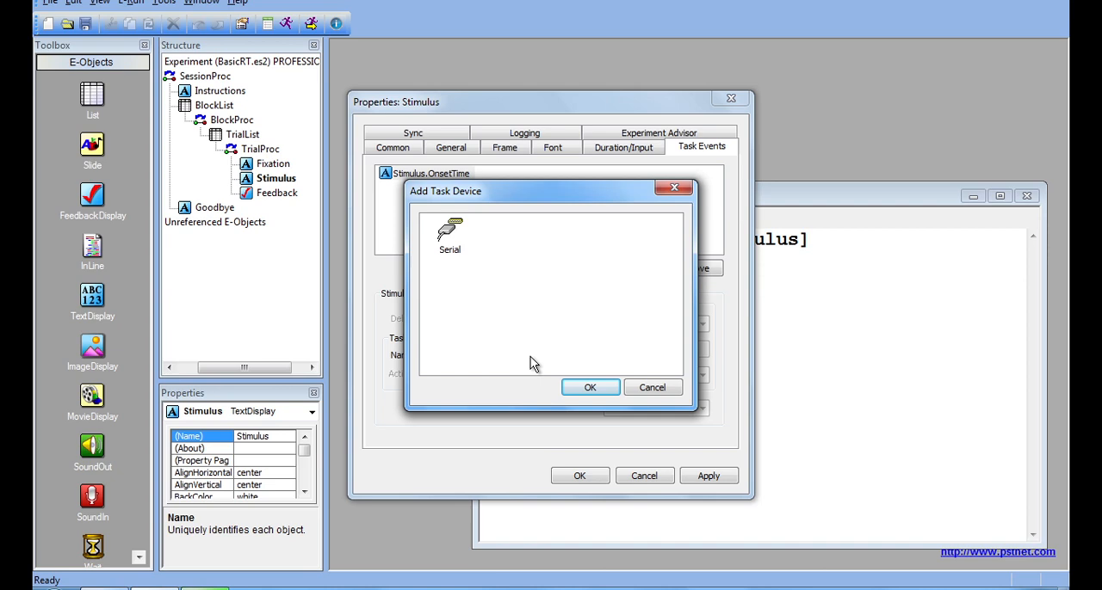
{"action": "mouse_move", "coordinate": [551, 296]}
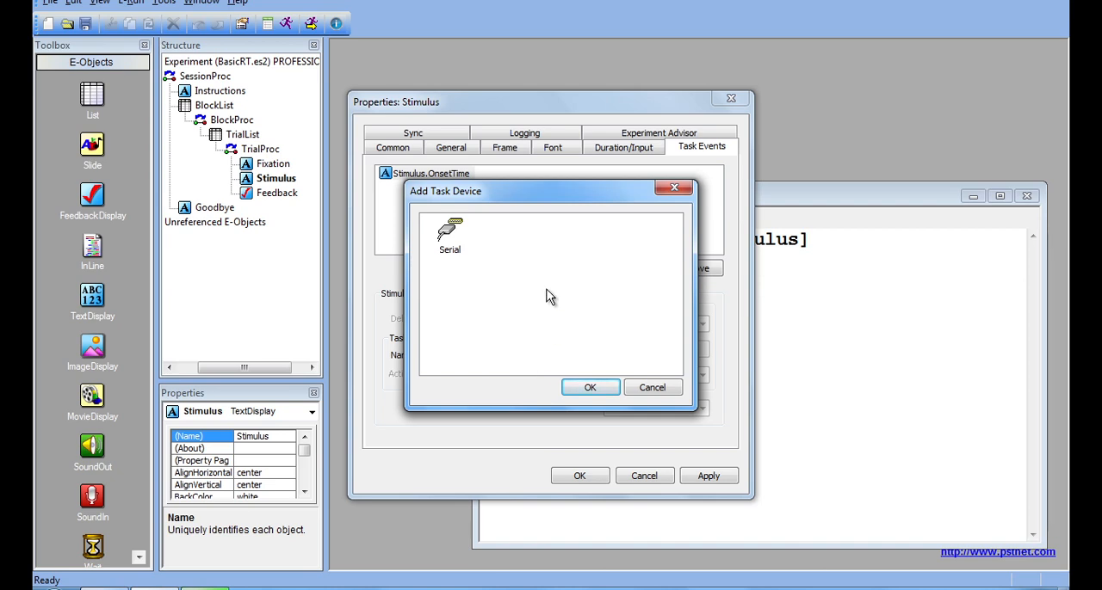
{"action": "mouse_move", "coordinate": [481, 230]}
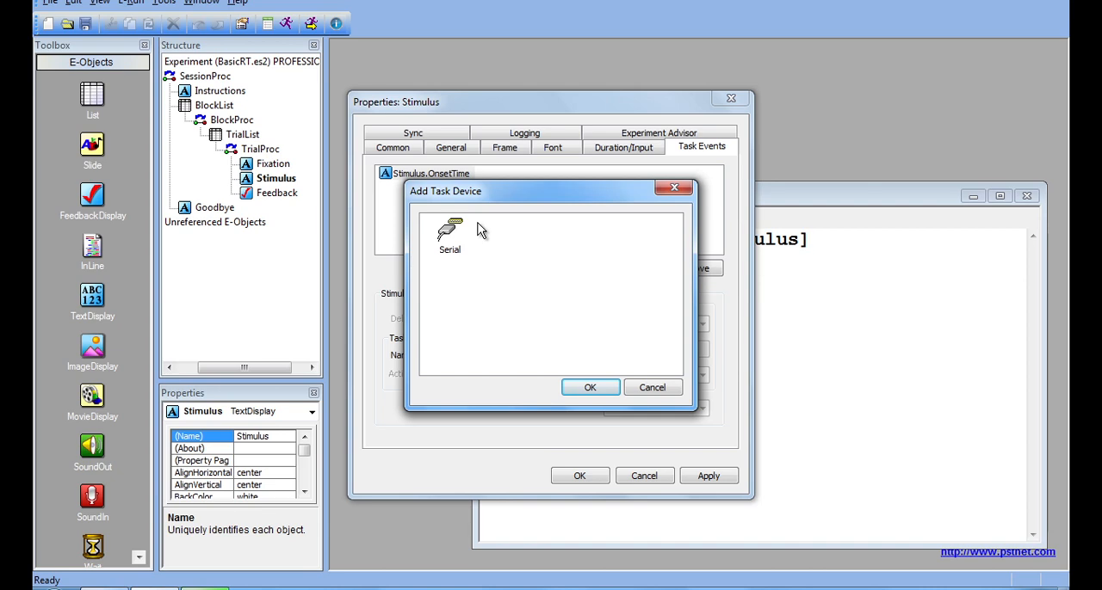
{"action": "left_click", "coordinate": [589, 388]}
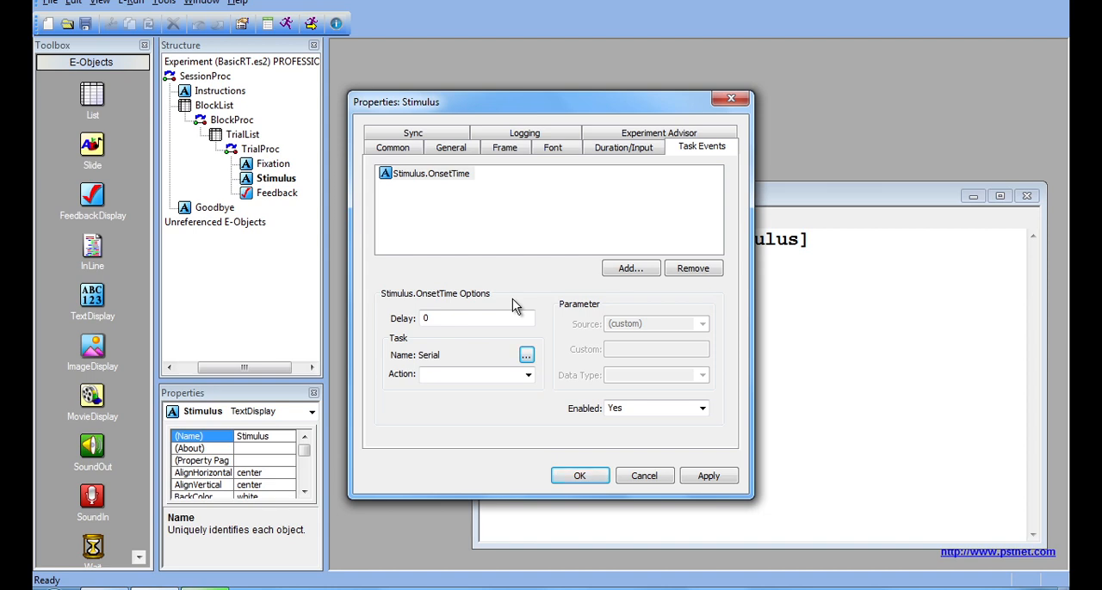
{"action": "mouse_move", "coordinate": [441, 310]}
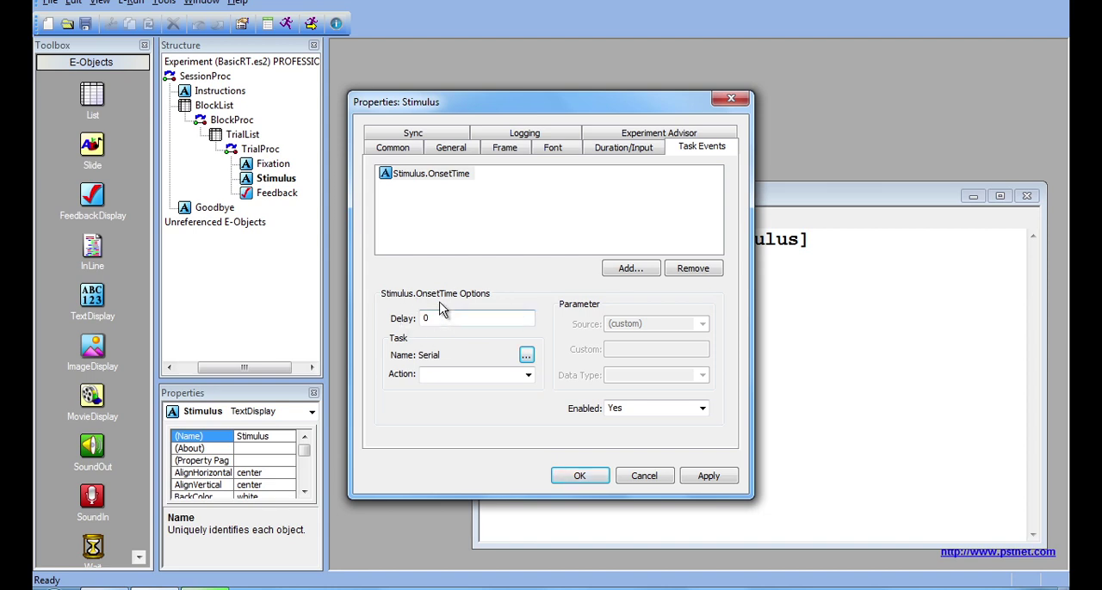
{"action": "mouse_move", "coordinate": [460, 324]}
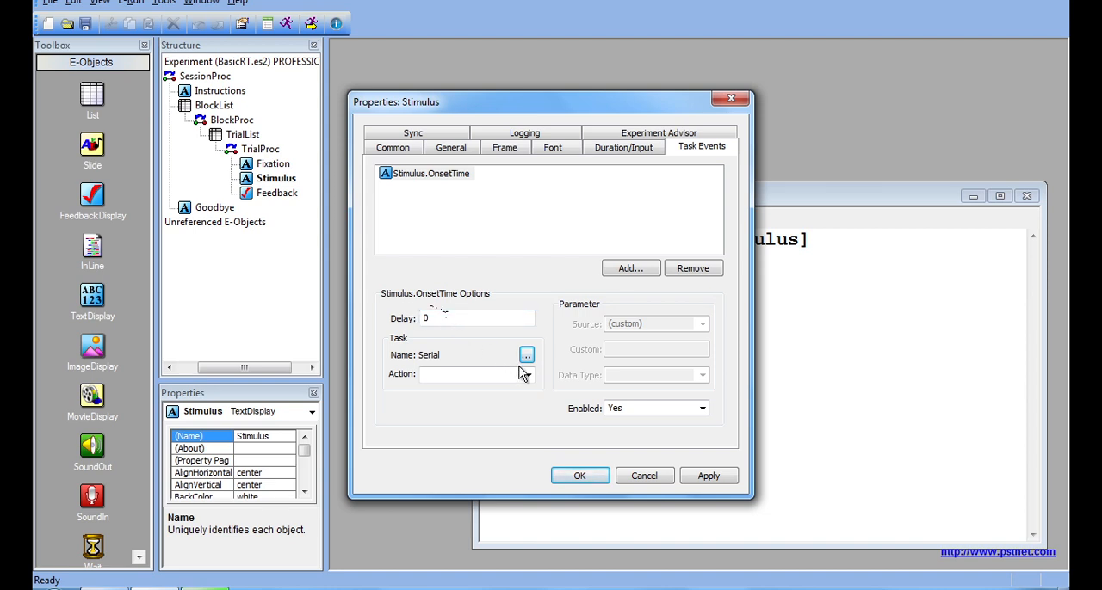
Make the OnsetTime event WriteLong a Timestamp of type Long to Serial and accept the properties.
{"action": "left_click", "coordinate": [527, 375]}
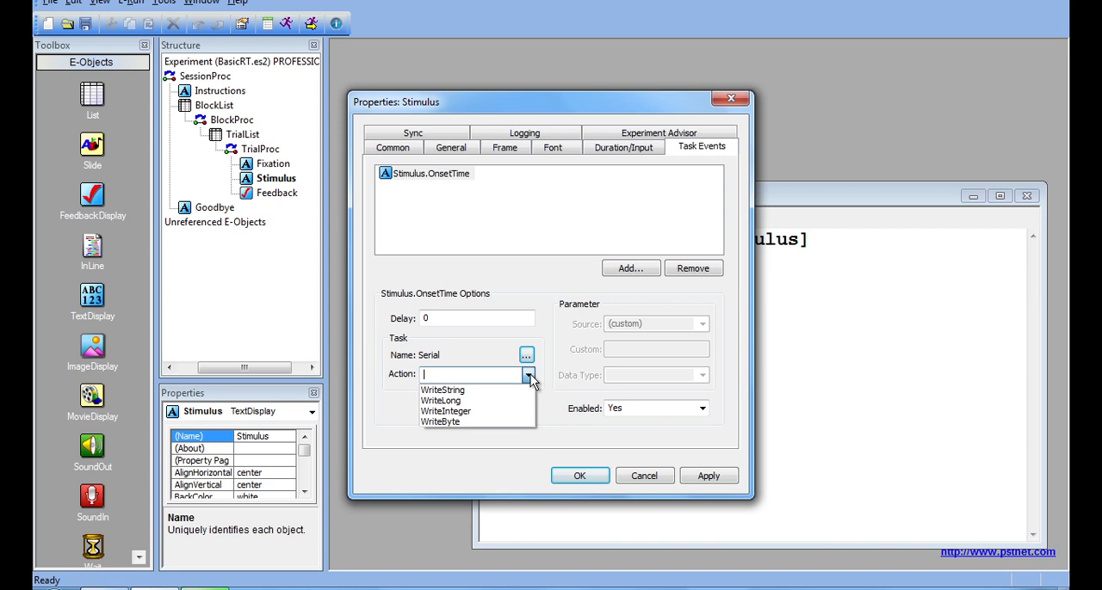
{"action": "mouse_move", "coordinate": [503, 389]}
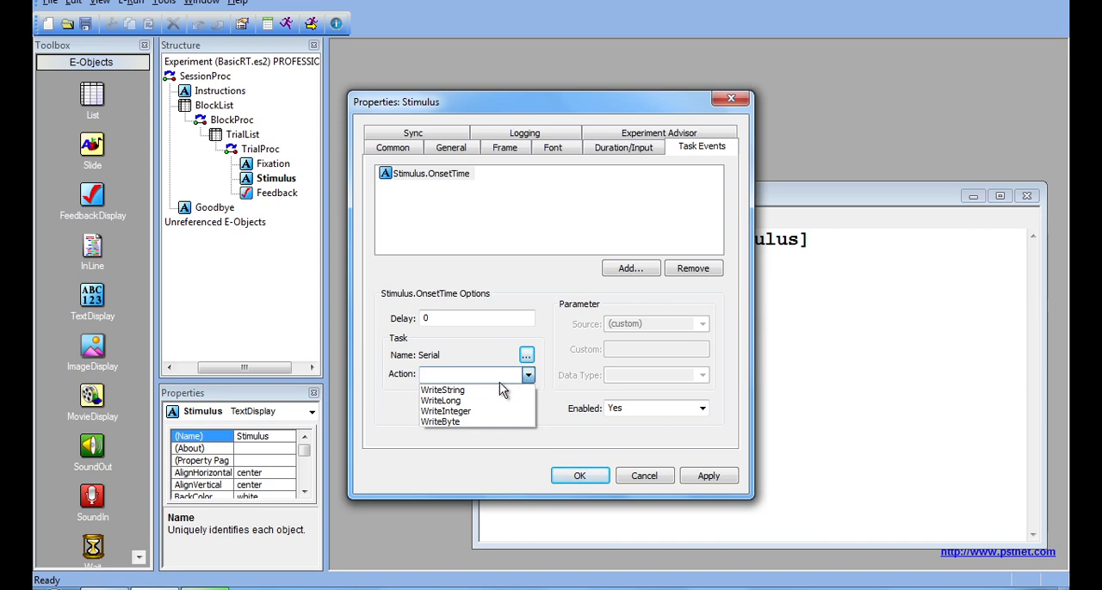
{"action": "left_click", "coordinate": [440, 399]}
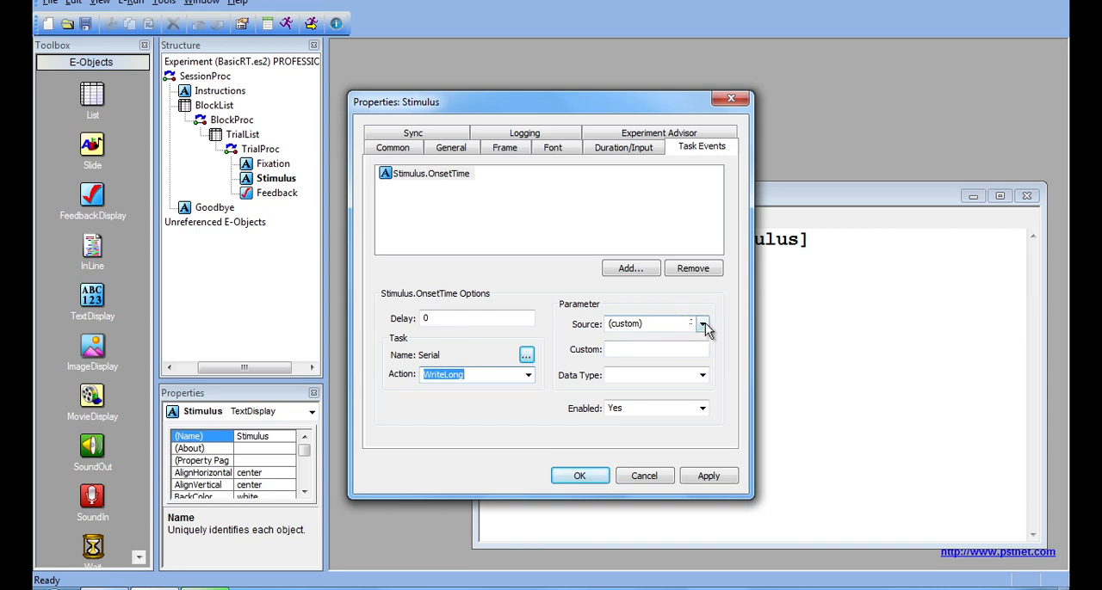
{"action": "left_click", "coordinate": [702, 323]}
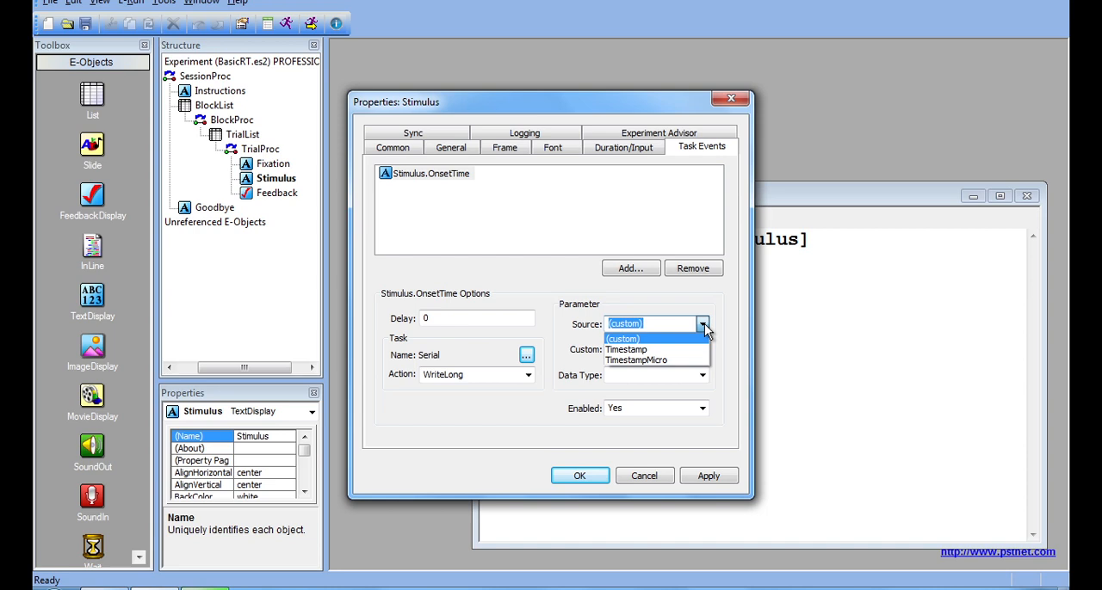
{"action": "left_click", "coordinate": [627, 349]}
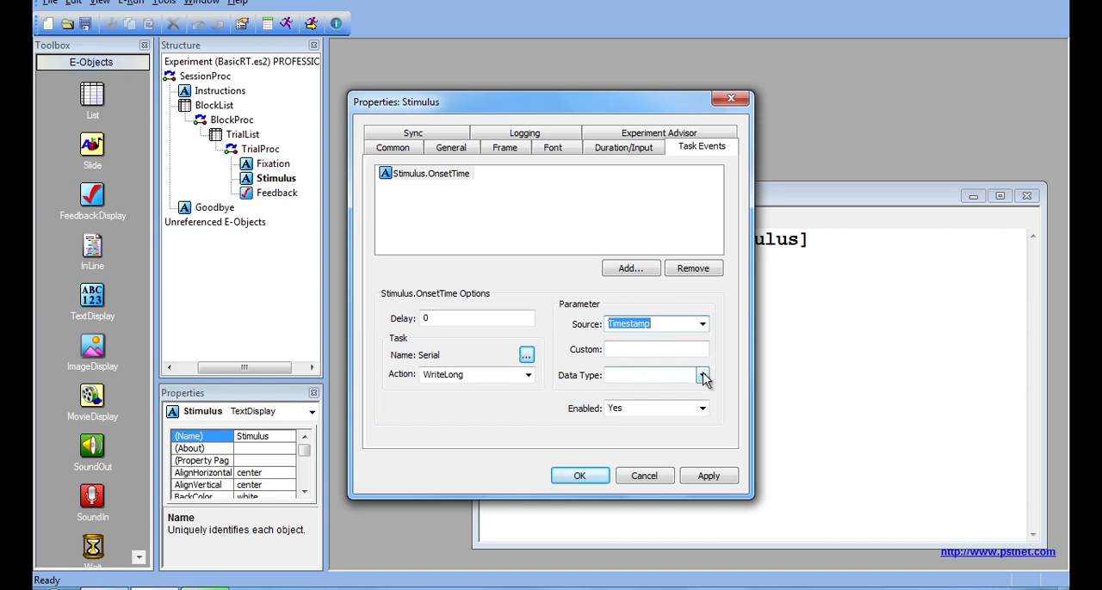
{"action": "left_click", "coordinate": [702, 375]}
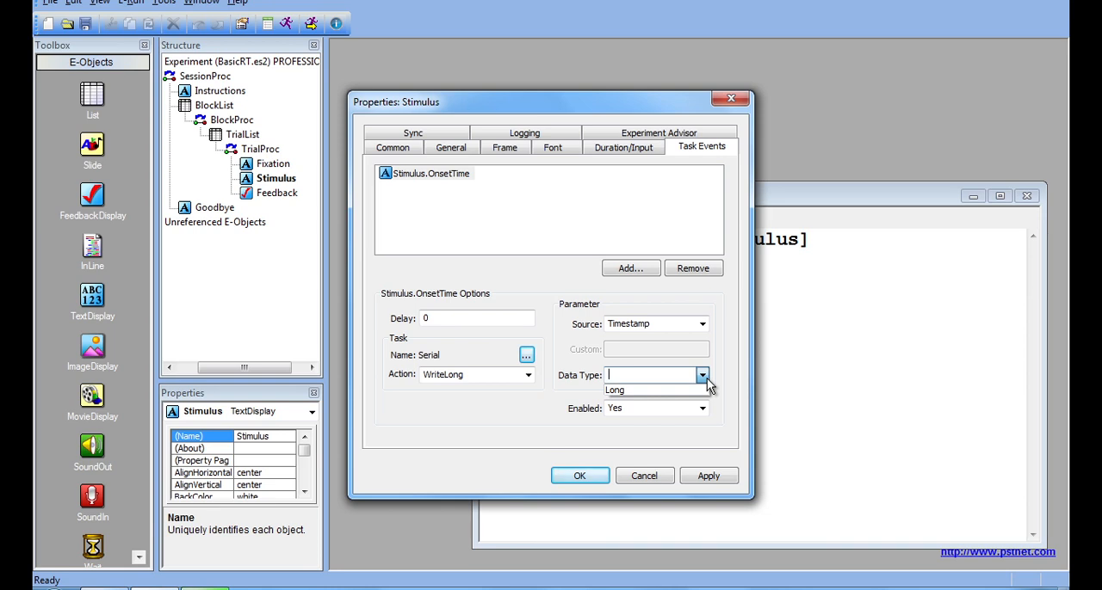
{"action": "mouse_move", "coordinate": [654, 389]}
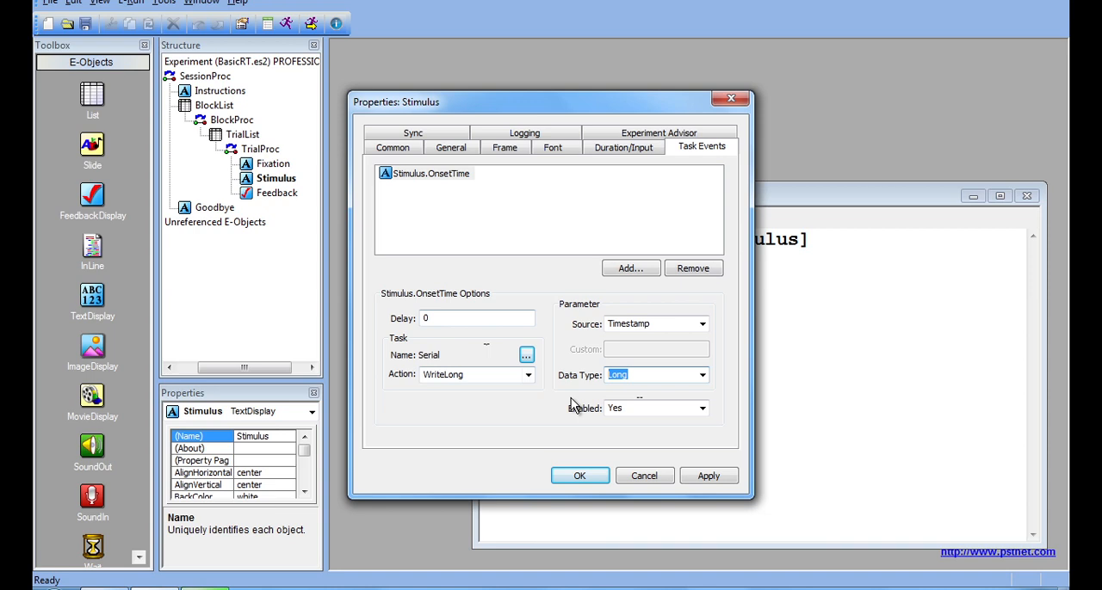
{"action": "mouse_move", "coordinate": [656, 355]}
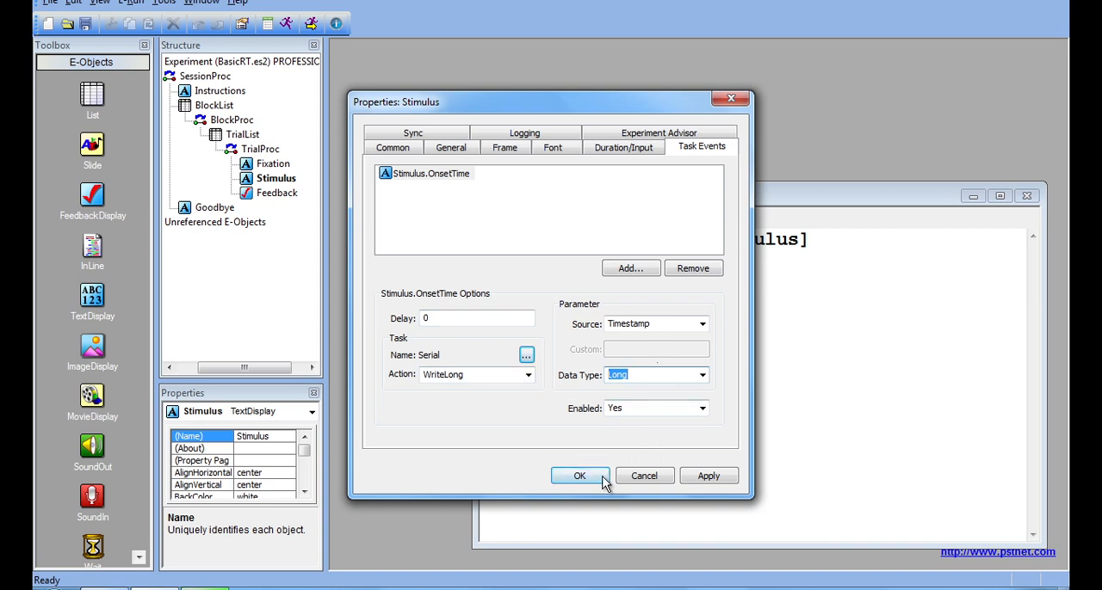
{"action": "left_click", "coordinate": [579, 475]}
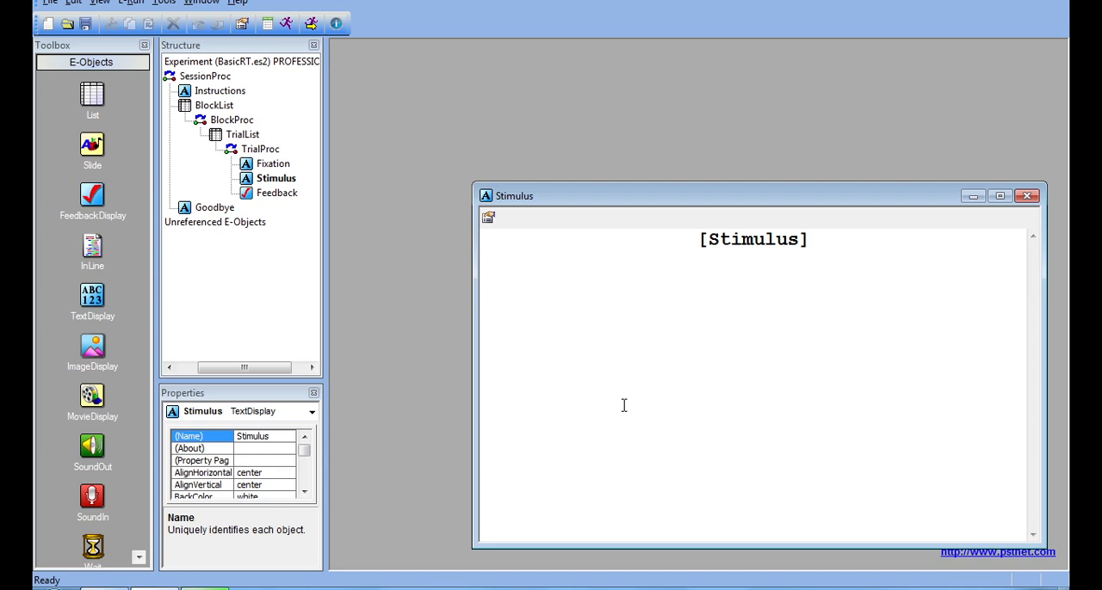
{"action": "mouse_move", "coordinate": [623, 391]}
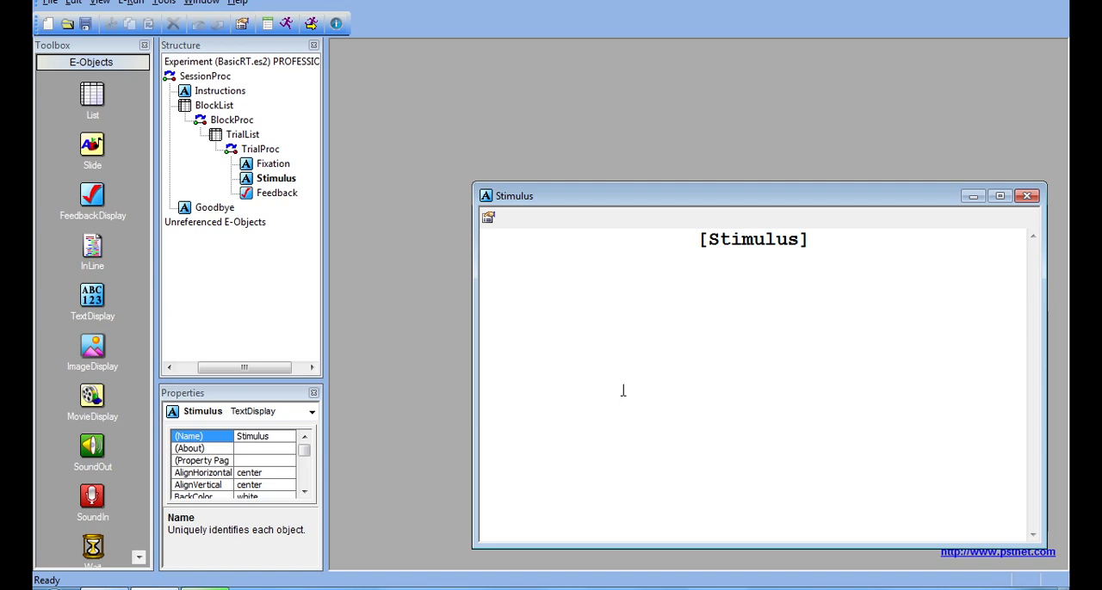
{"action": "mouse_move", "coordinate": [376, 86]}
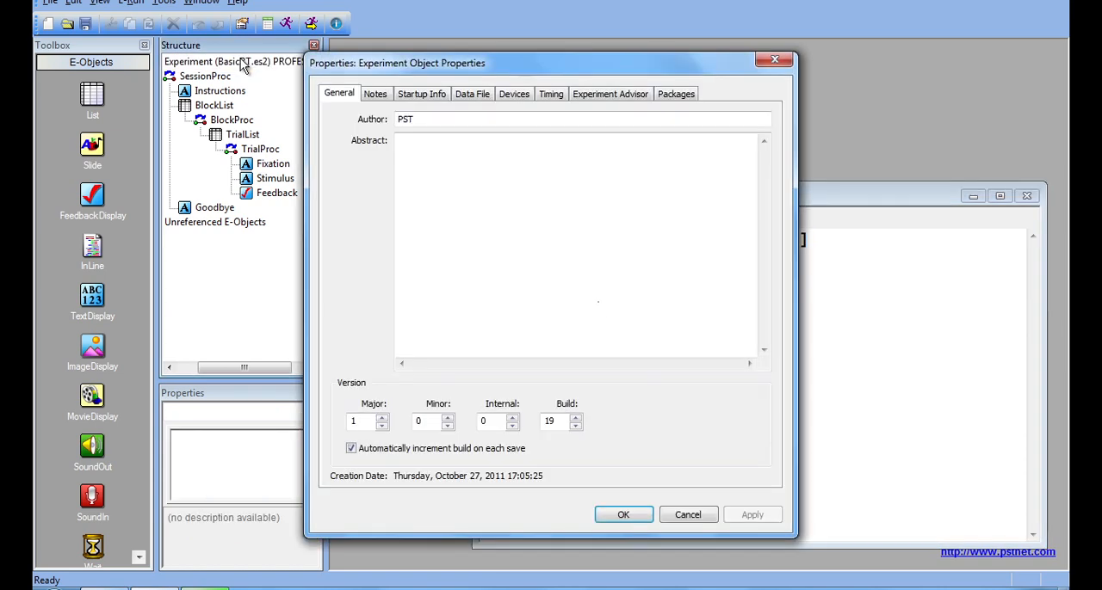
Add a ParallelPort device to the experiment's device list.
{"action": "left_click", "coordinate": [513, 93]}
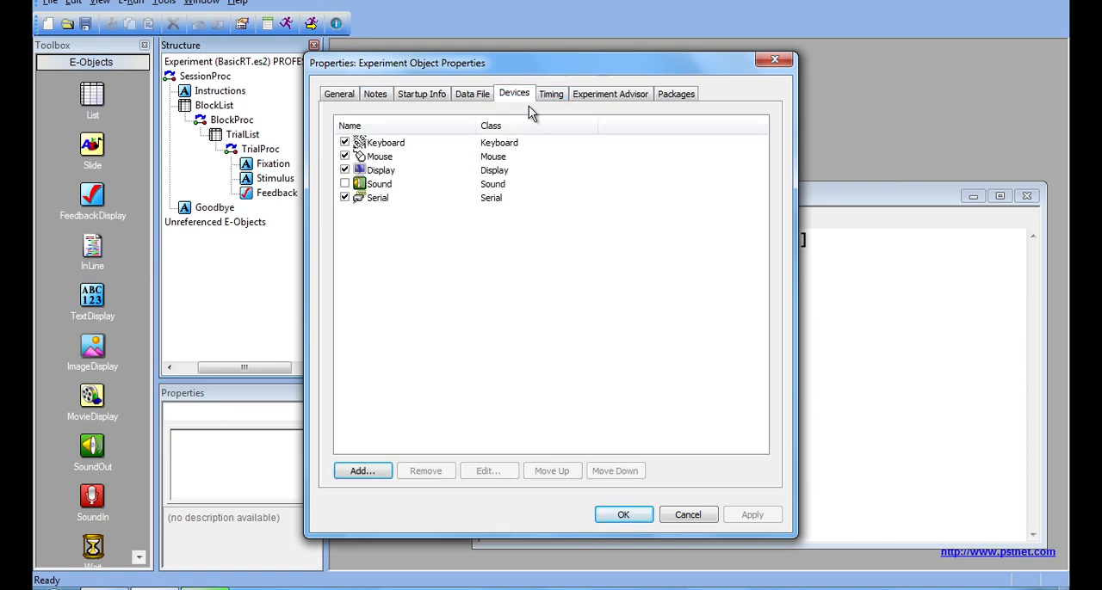
{"action": "mouse_move", "coordinate": [530, 188]}
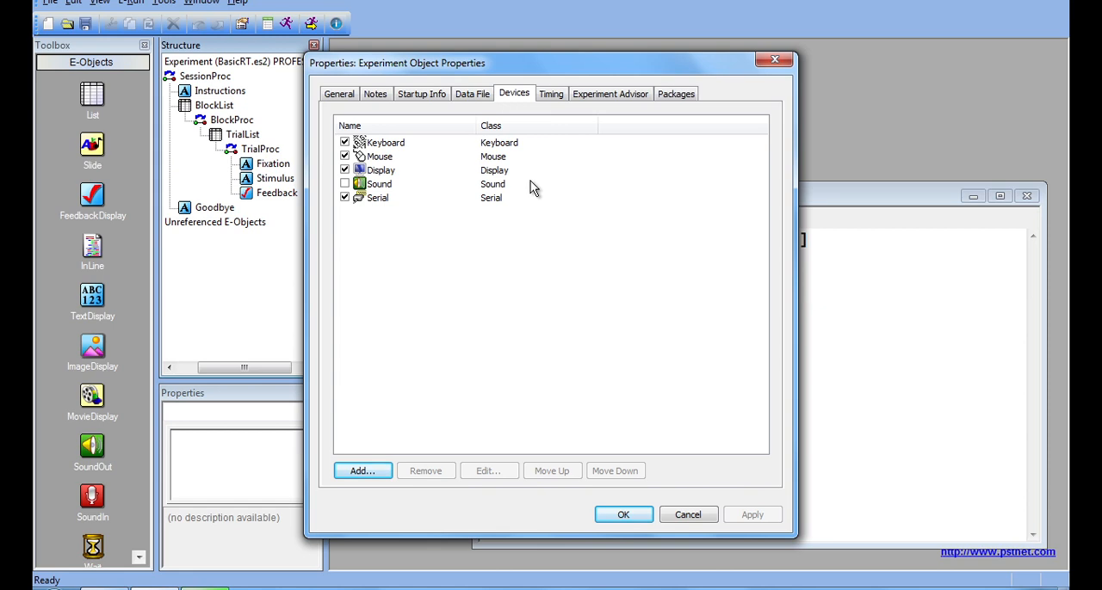
{"action": "left_click", "coordinate": [362, 471]}
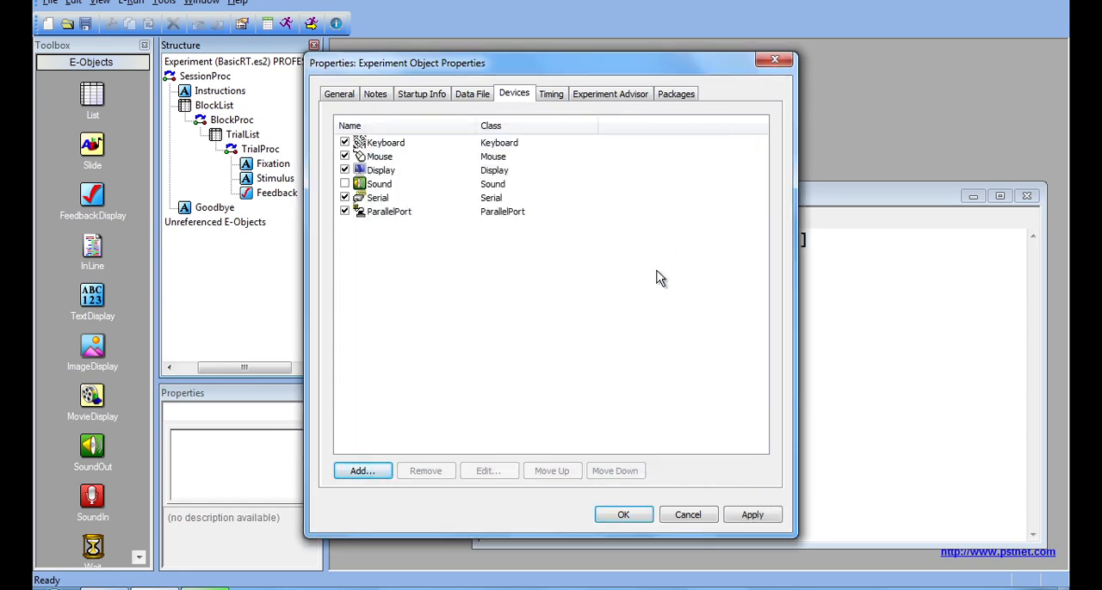
{"action": "mouse_move", "coordinate": [386, 217]}
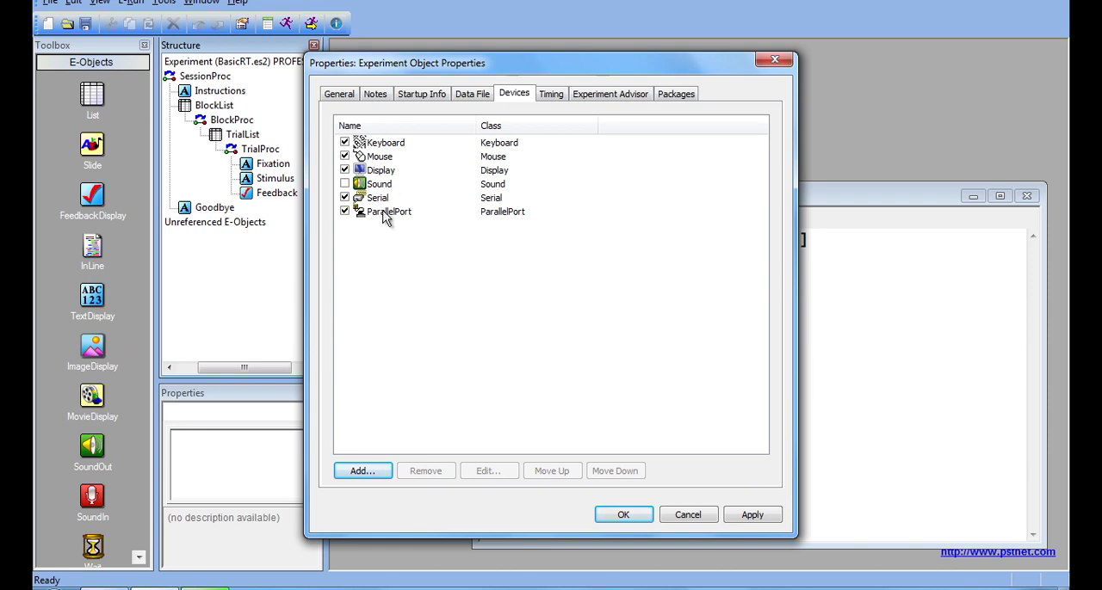
{"action": "left_click", "coordinate": [389, 211]}
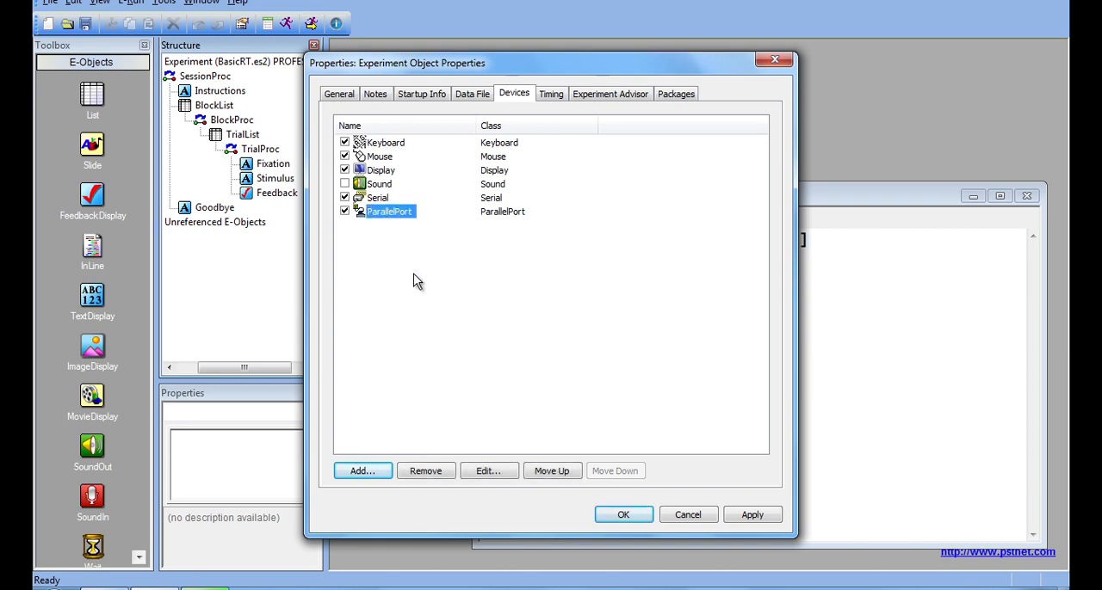
{"action": "mouse_move", "coordinate": [468, 331]}
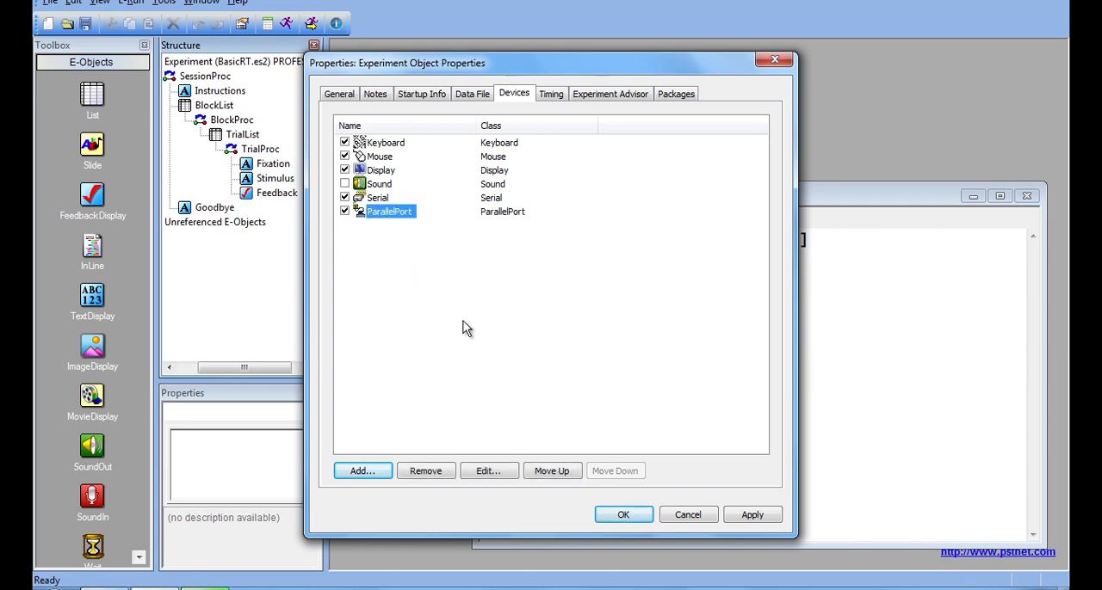
Keep the ParallelPort defaults (LPT 1, Output) and close the experiment properties.
{"action": "left_click", "coordinate": [487, 471]}
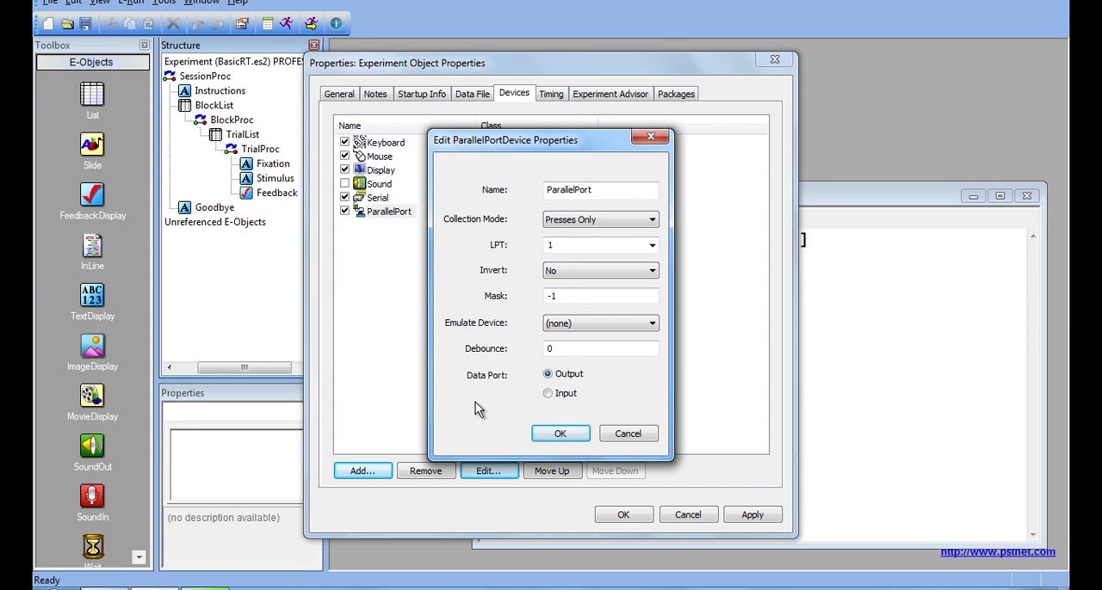
{"action": "mouse_move", "coordinate": [568, 261]}
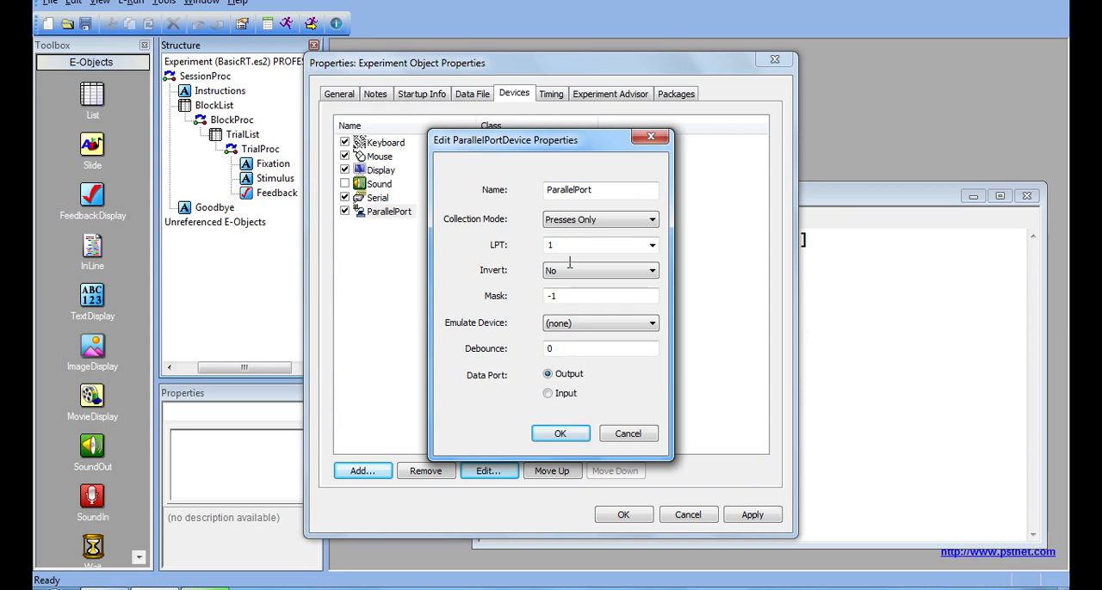
{"action": "mouse_move", "coordinate": [523, 251]}
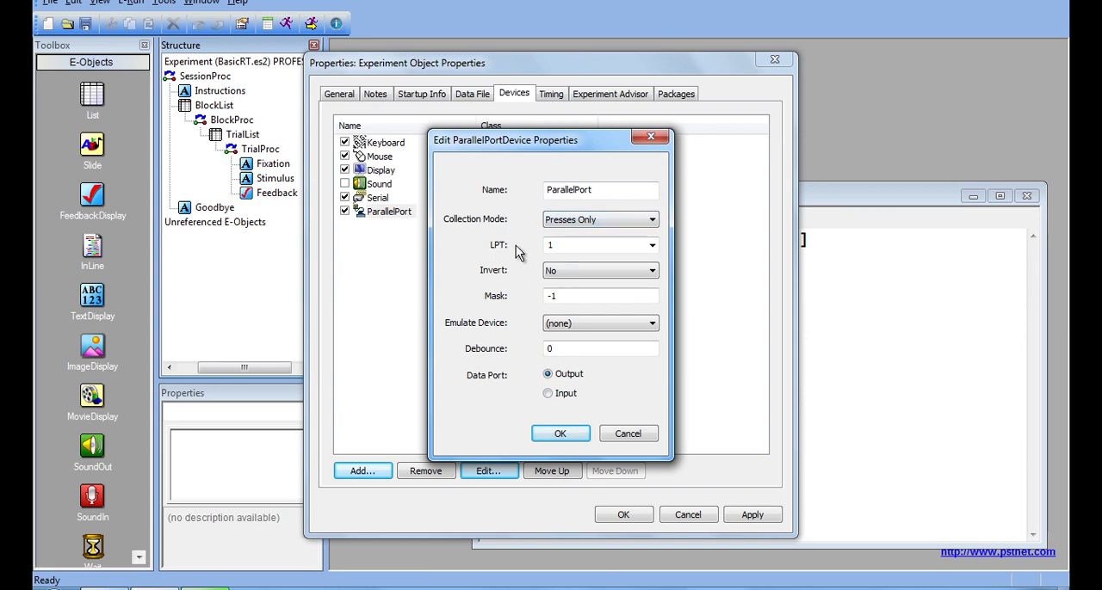
{"action": "left_click", "coordinate": [559, 433]}
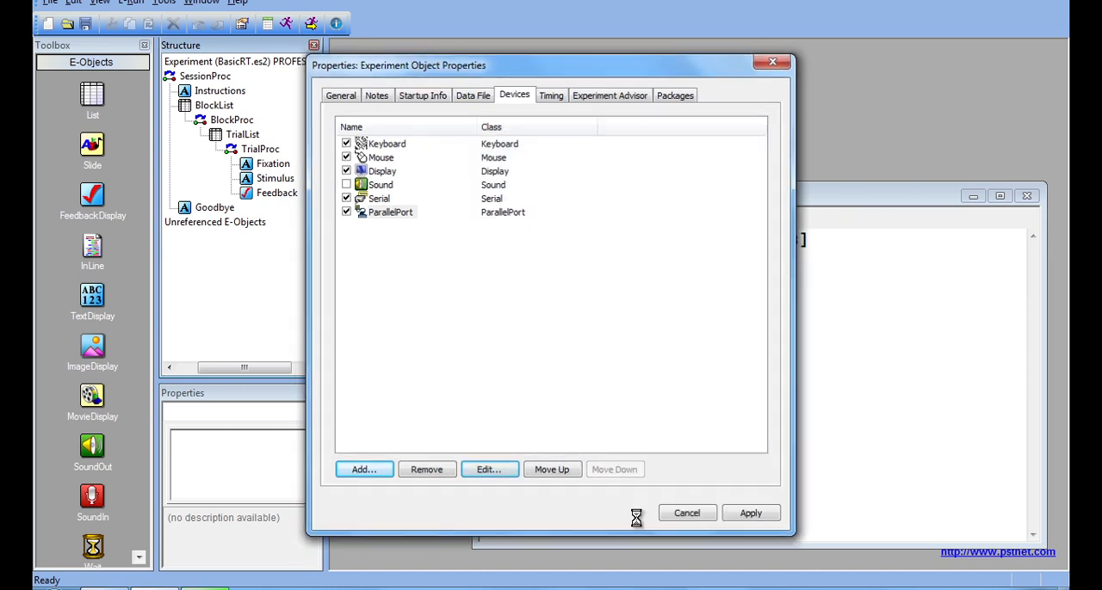
{"action": "left_click", "coordinate": [685, 513]}
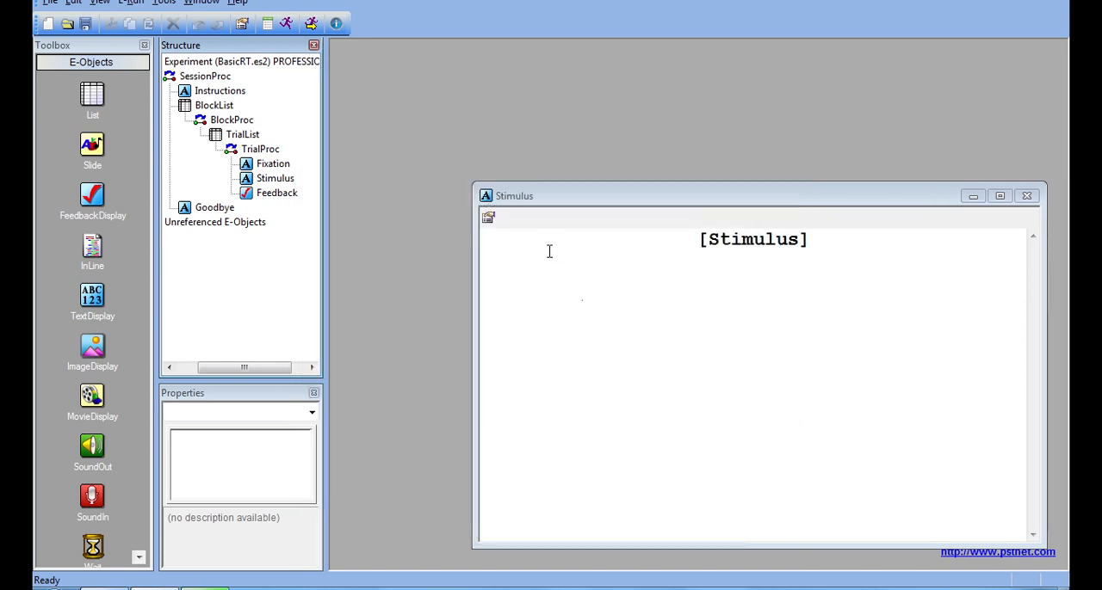
Add a Stimulus.OffsetTime task event to the Stimulus object.
{"action": "double_click", "coordinate": [276, 179]}
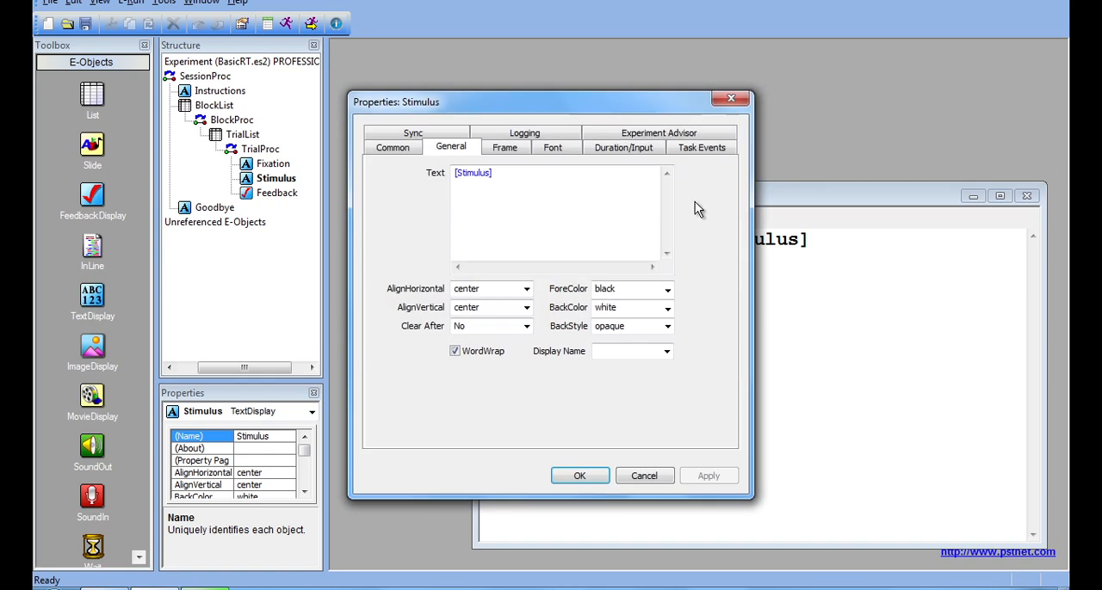
{"action": "left_click", "coordinate": [703, 147]}
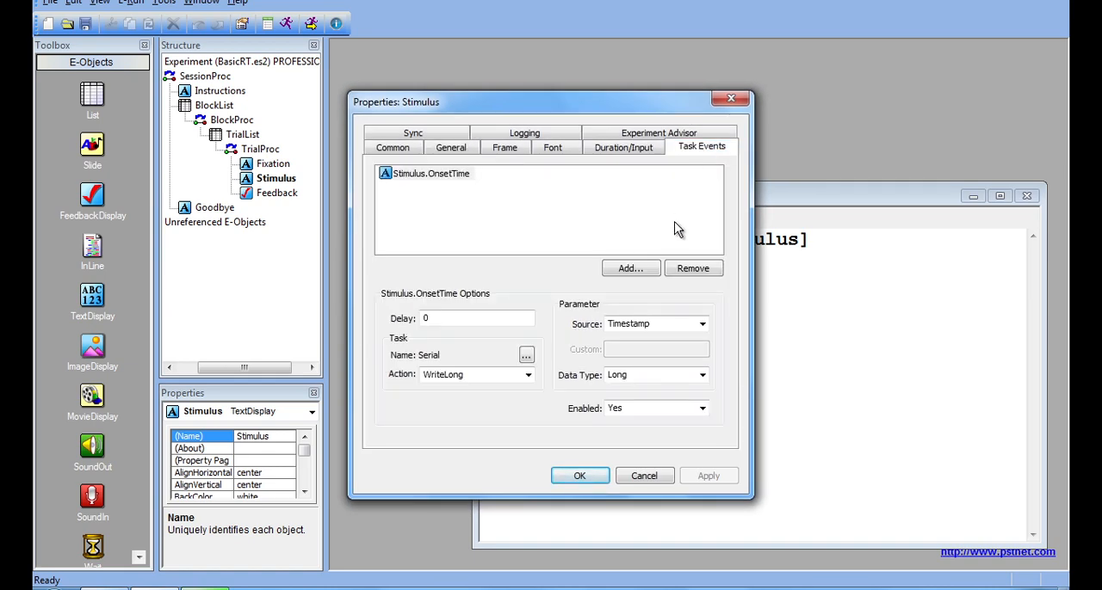
{"action": "left_click", "coordinate": [630, 268]}
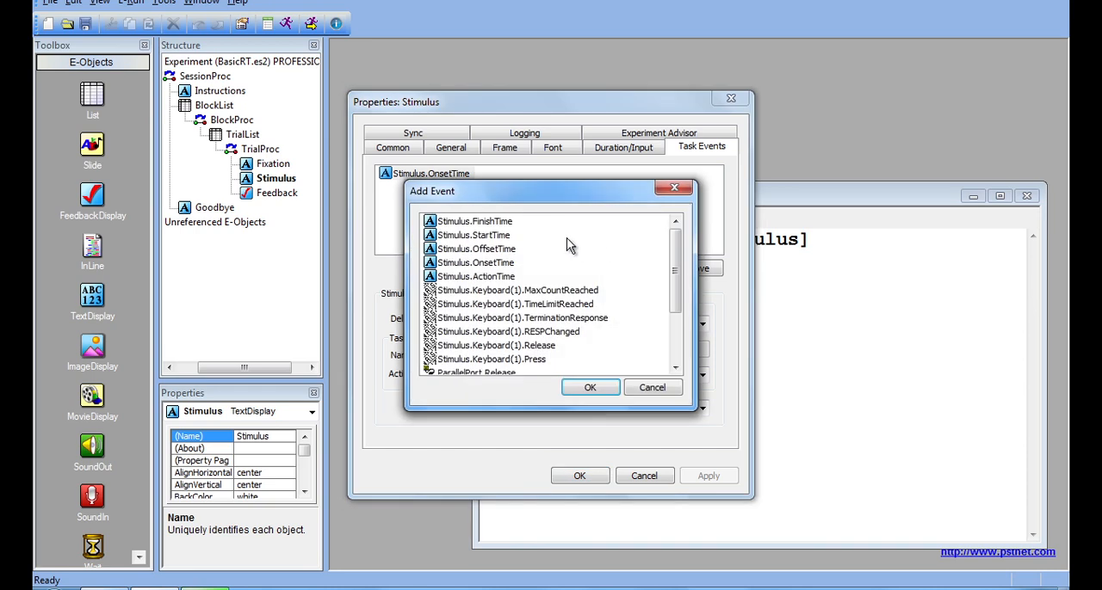
{"action": "left_click", "coordinate": [588, 388]}
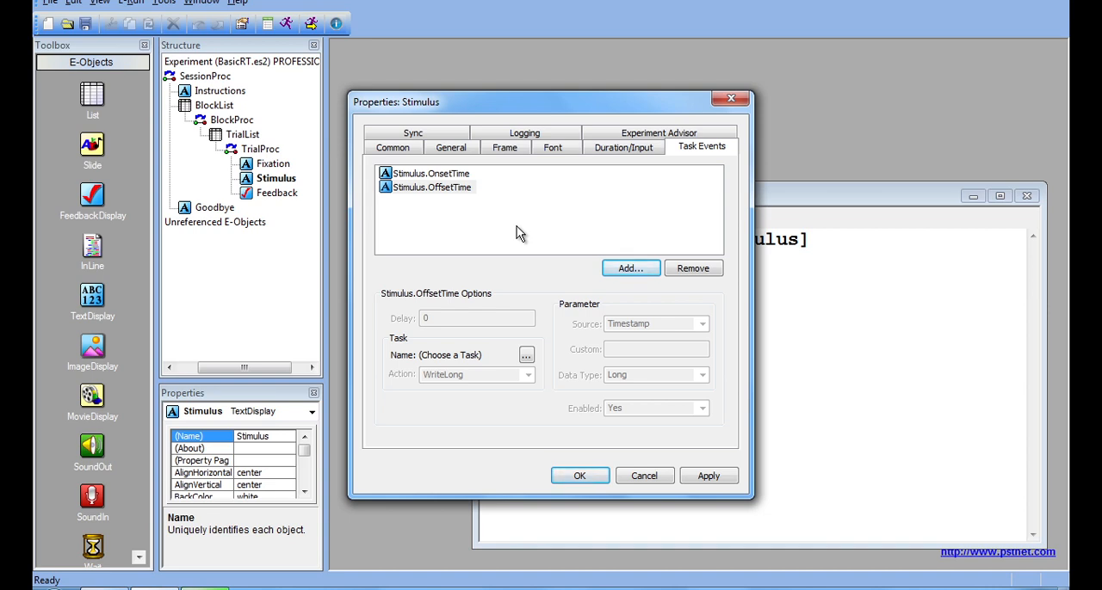
Assign the ParallelPort device to the OffsetTime event.
{"action": "left_click", "coordinate": [630, 268]}
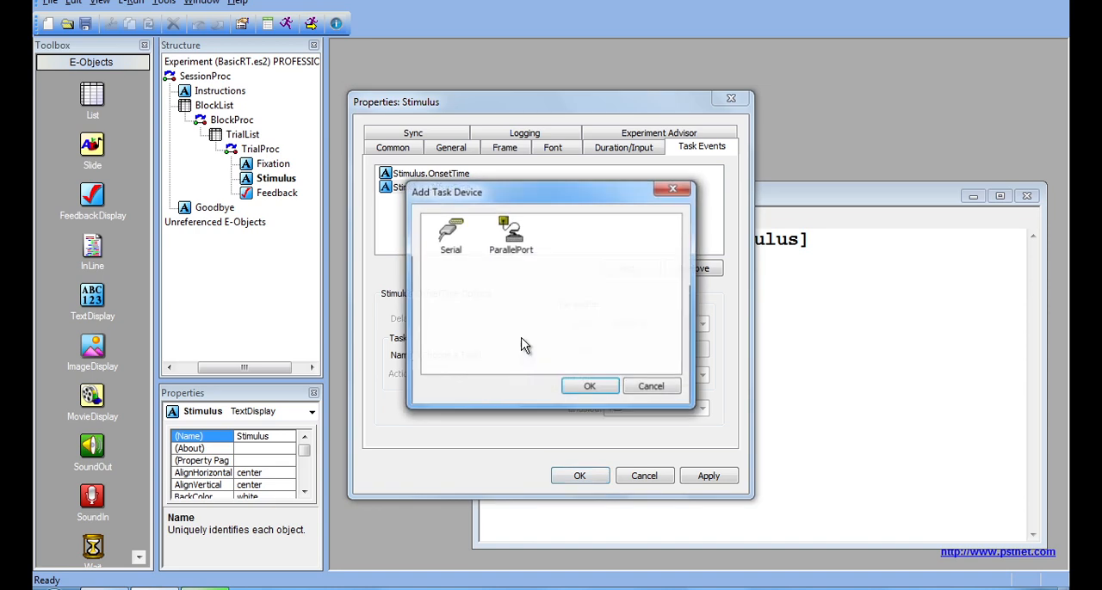
{"action": "left_click", "coordinate": [589, 385]}
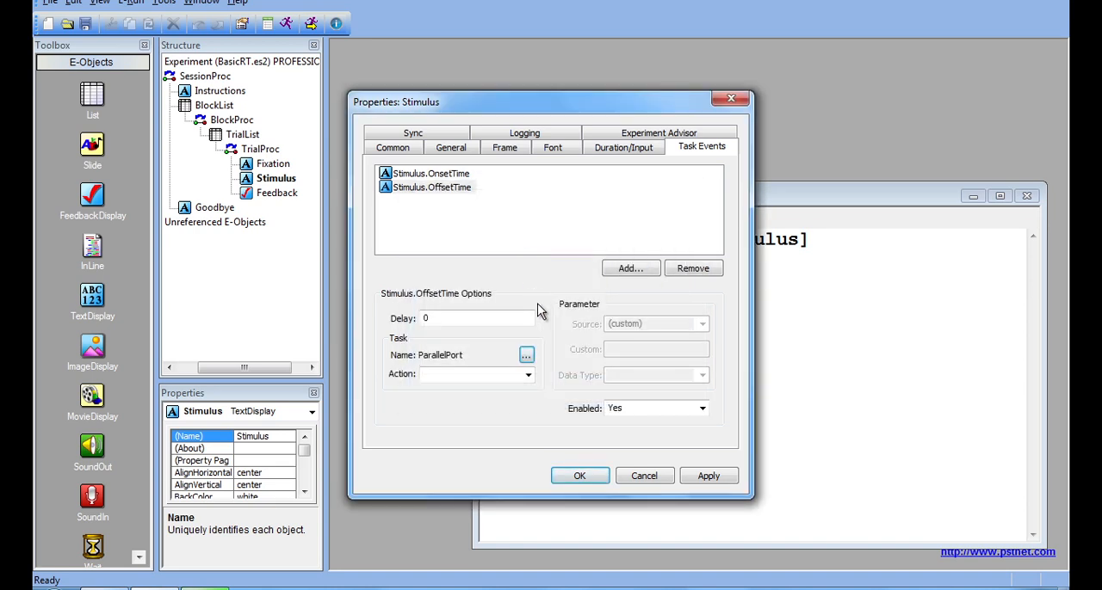
{"action": "mouse_move", "coordinate": [542, 325]}
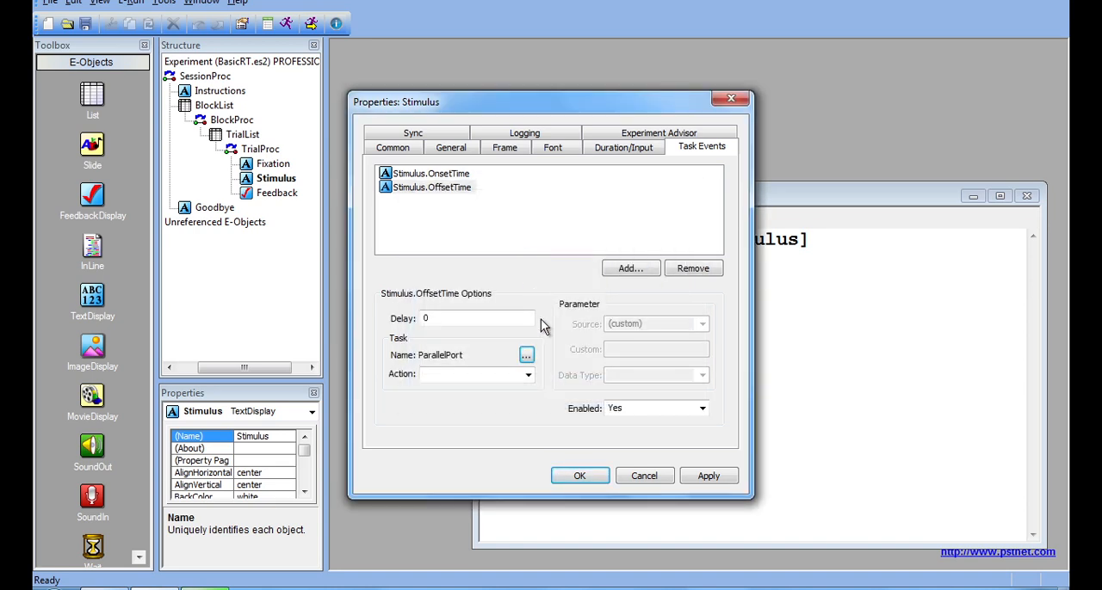
List the ParallelPort actions (ResetBit, SetBit, ToggleBit, WriteByte) for the OffsetTime event.
{"action": "left_click", "coordinate": [527, 373]}
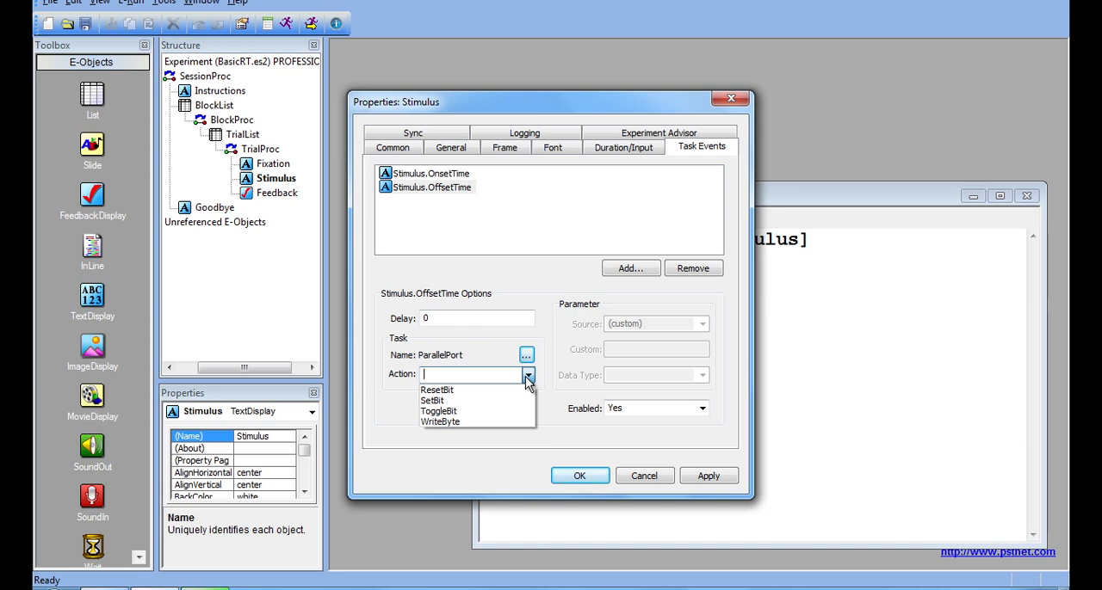
Set the OffsetTime event action to ToggleBit with Timestamp as its parameter source.
{"action": "left_click", "coordinate": [527, 373]}
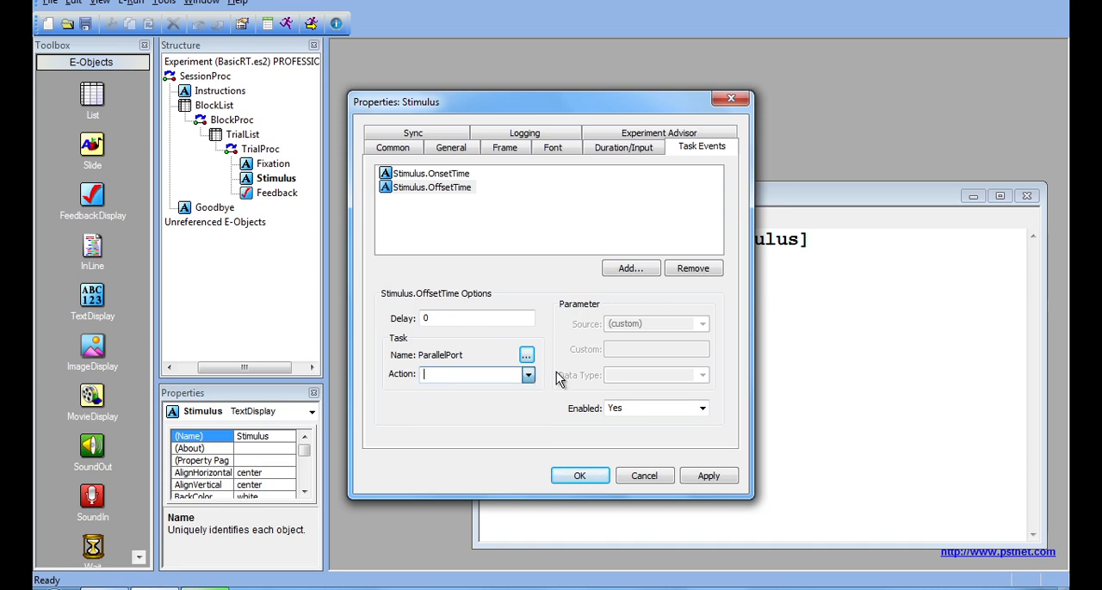
{"action": "left_click", "coordinate": [527, 375]}
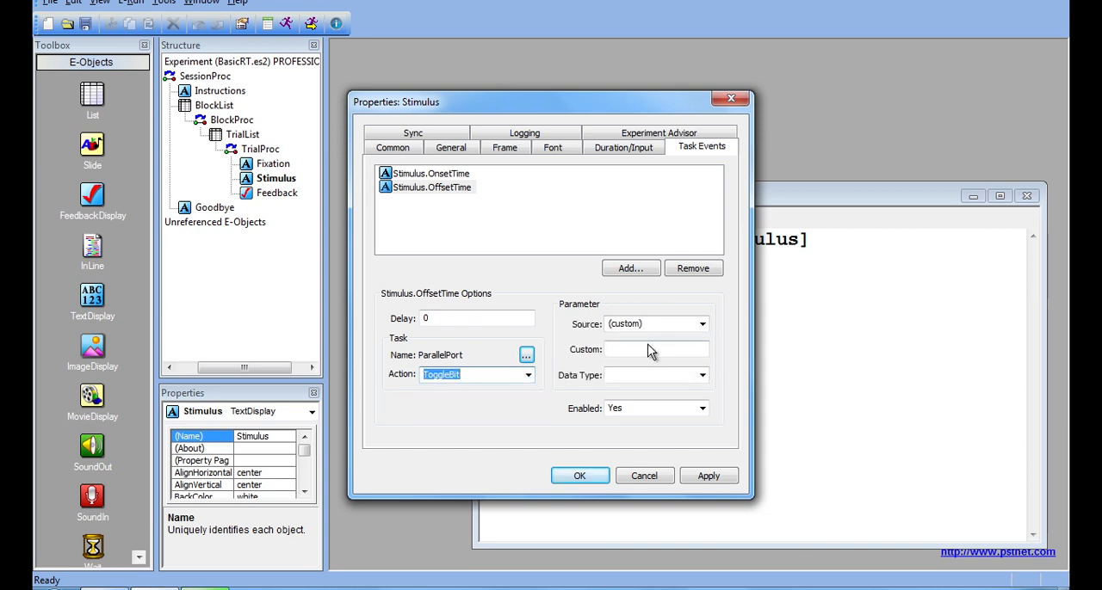
{"action": "left_click", "coordinate": [702, 323]}
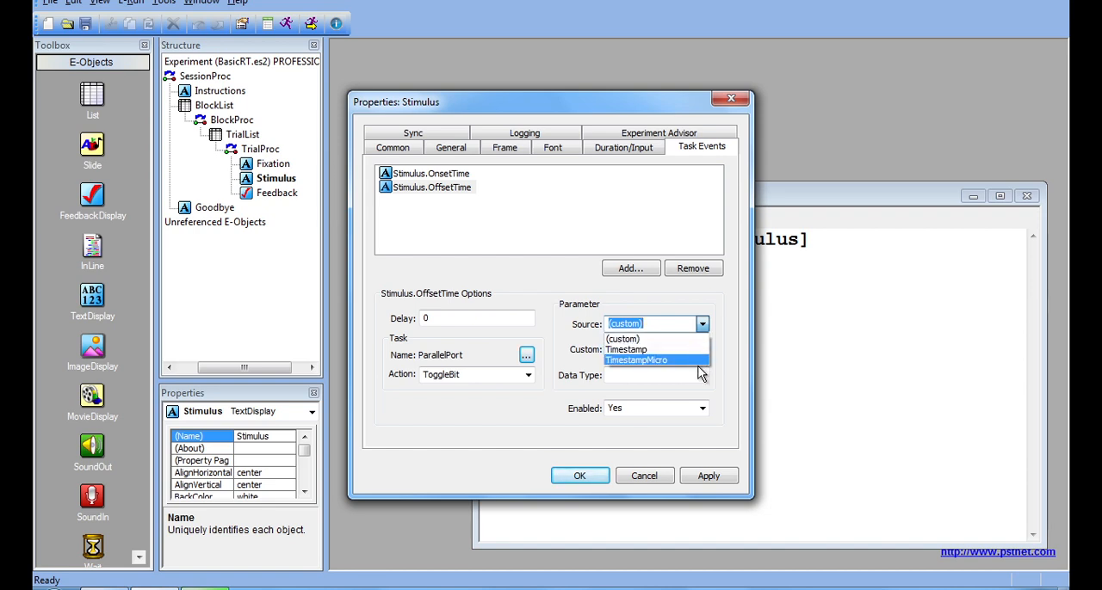
{"action": "left_click", "coordinate": [627, 350]}
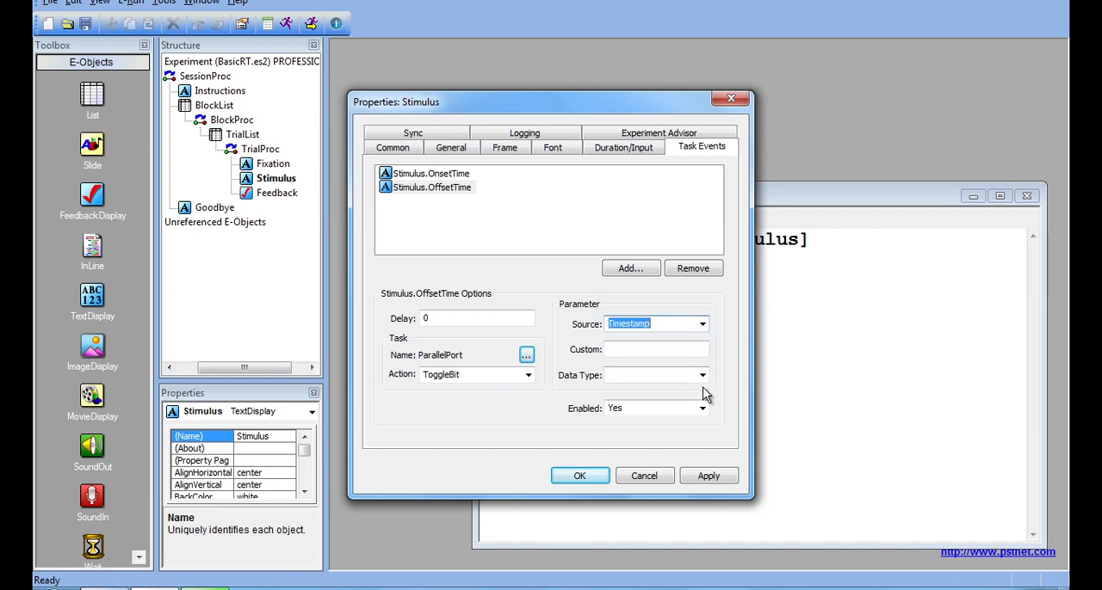
{"action": "left_click", "coordinate": [703, 375]}
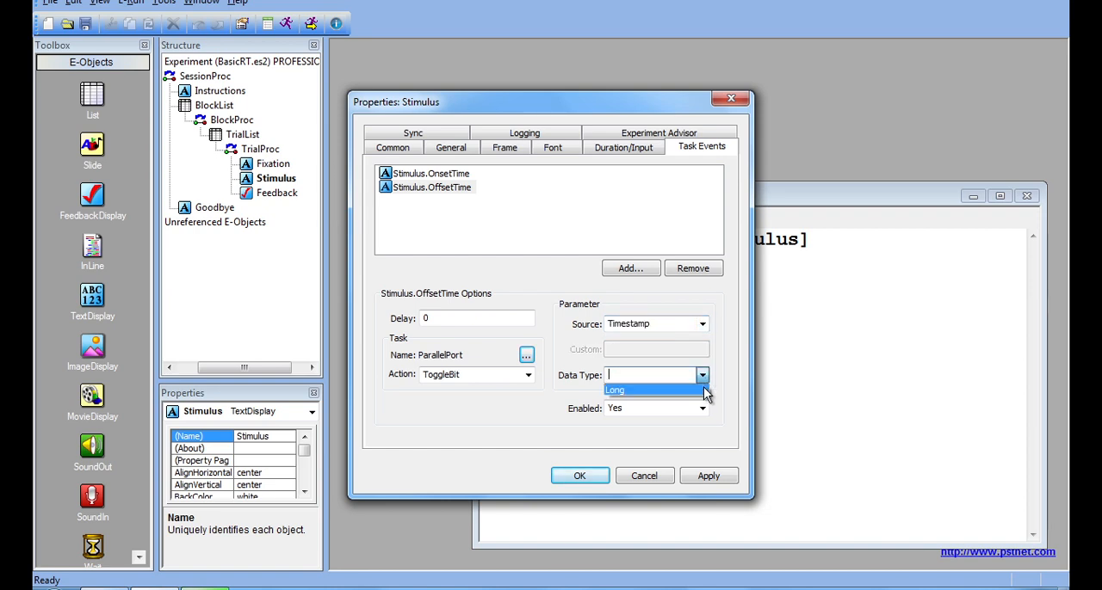